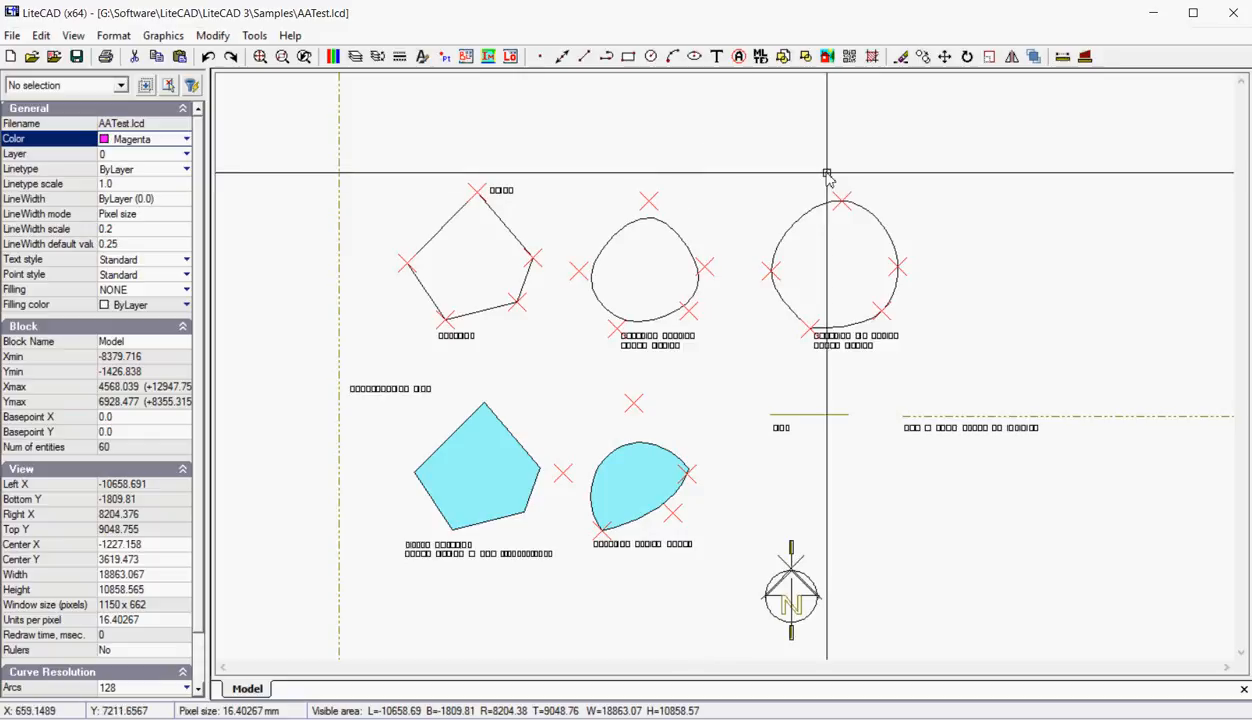
{"action": "mouse_move", "coordinate": [724, 207]}
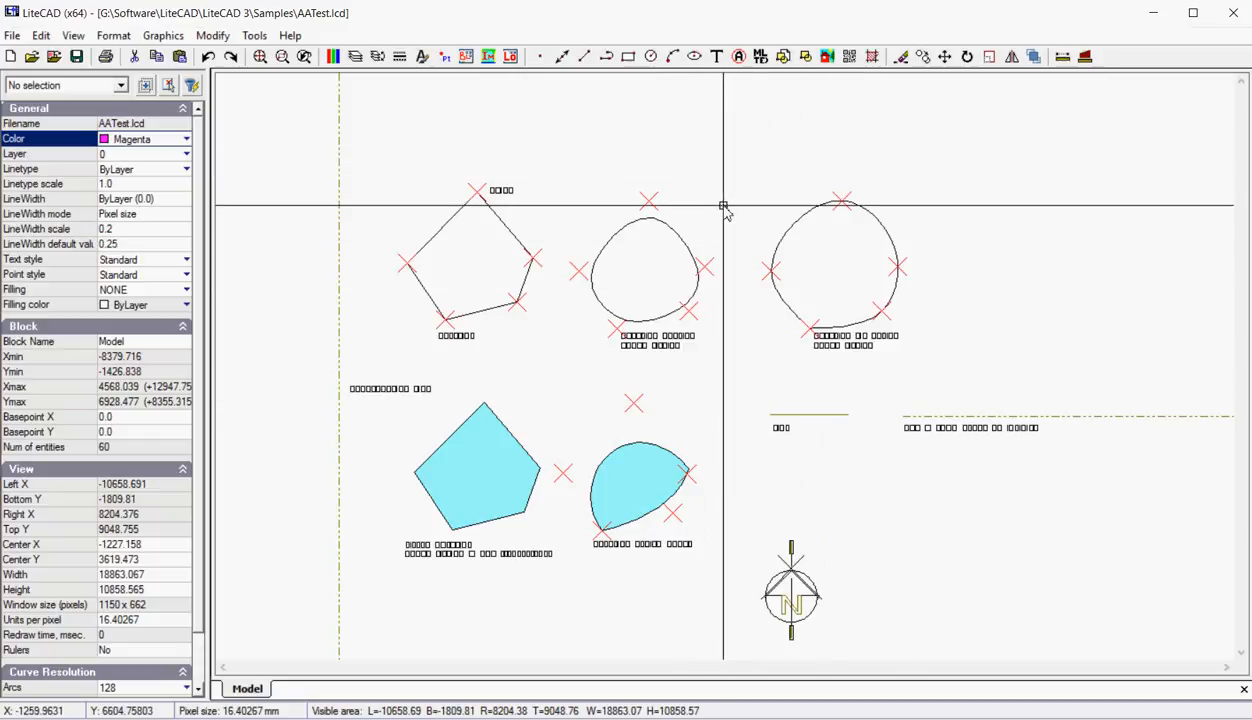
{"action": "mouse_move", "coordinate": [729, 216]}
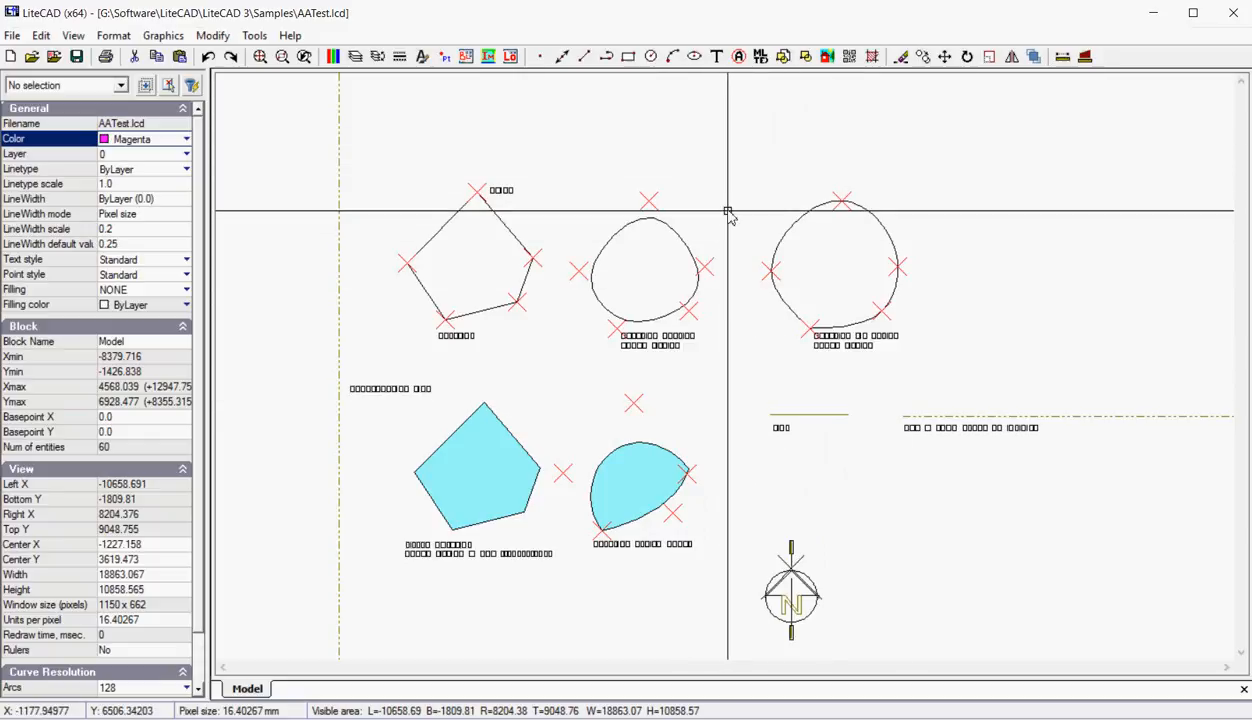
{"action": "mouse_move", "coordinate": [748, 225]}
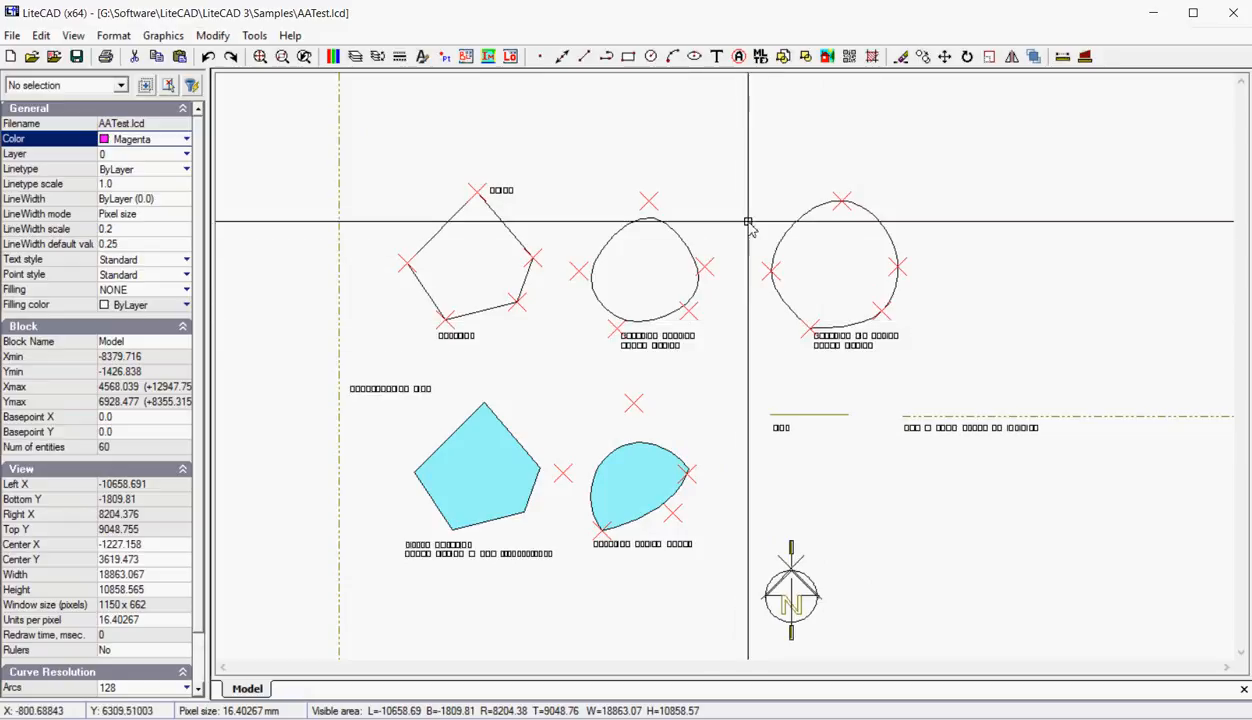
{"action": "mouse_move", "coordinate": [723, 365]}
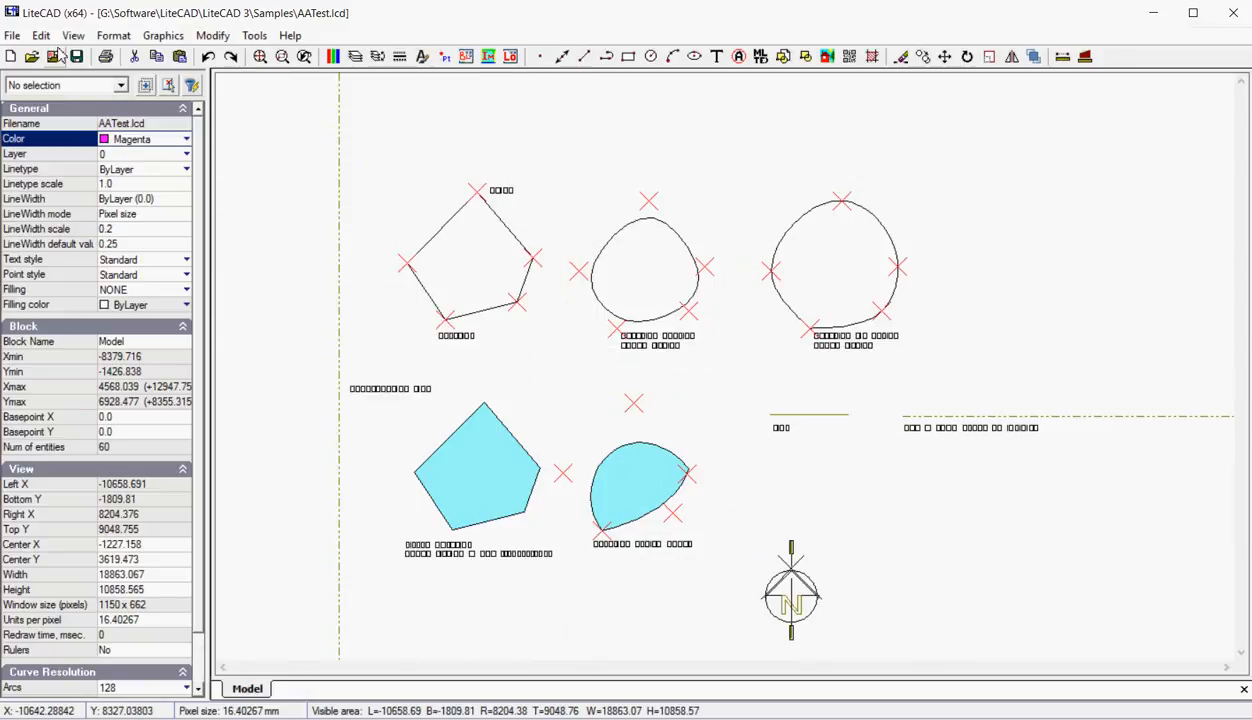
Step: Select the red point at the pentagon's top vertex to display its Point properties
{"action": "left_click", "coordinate": [163, 35]}
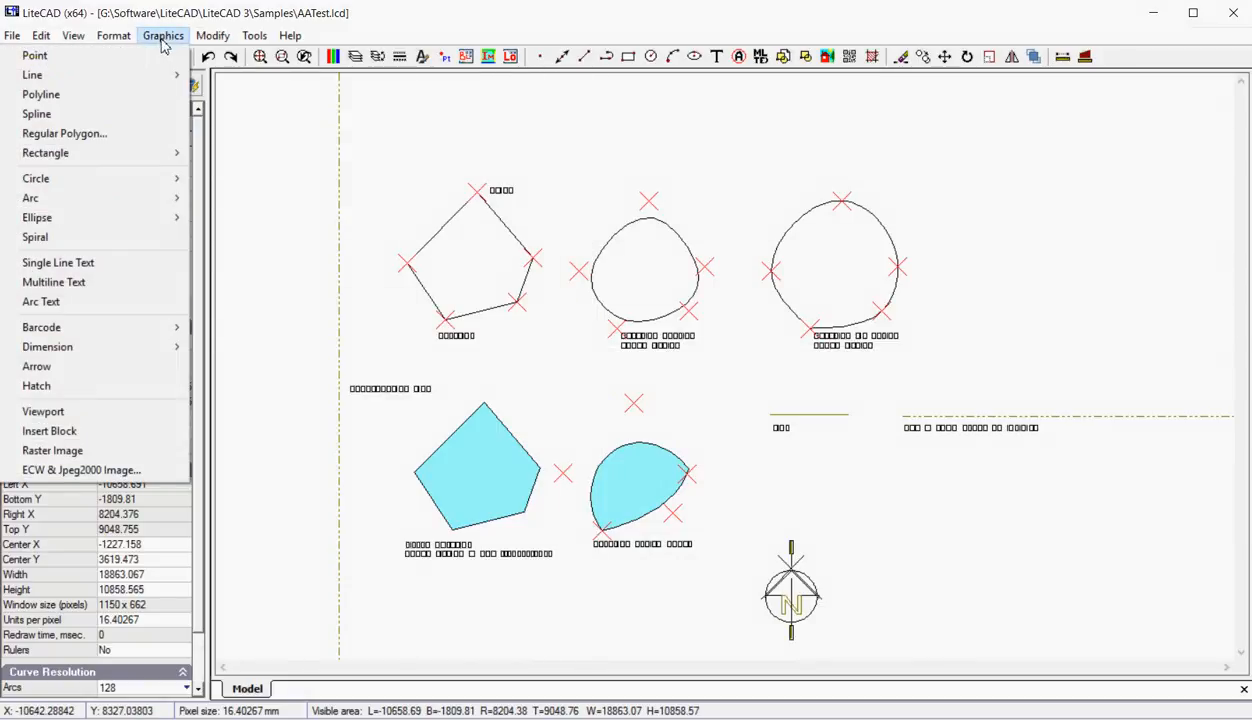
{"action": "mouse_move", "coordinate": [32, 75]}
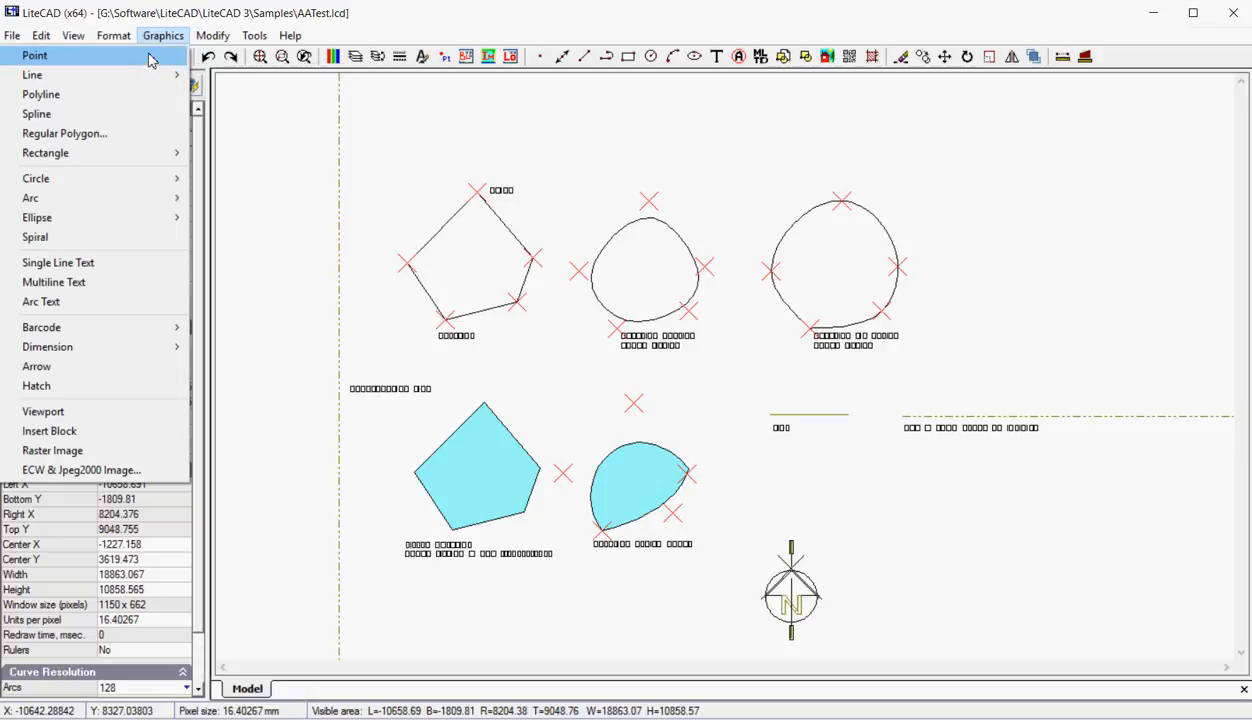
{"action": "left_click", "coordinate": [212, 35]}
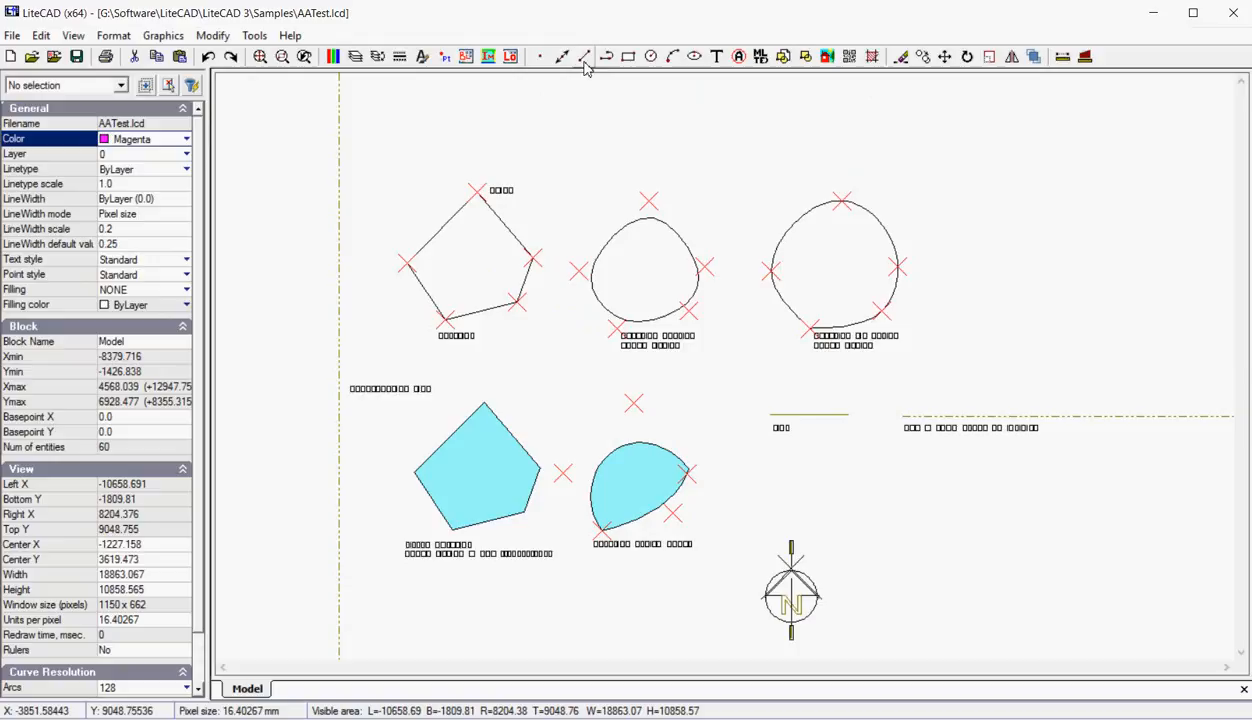
{"action": "mouse_move", "coordinate": [582, 56]}
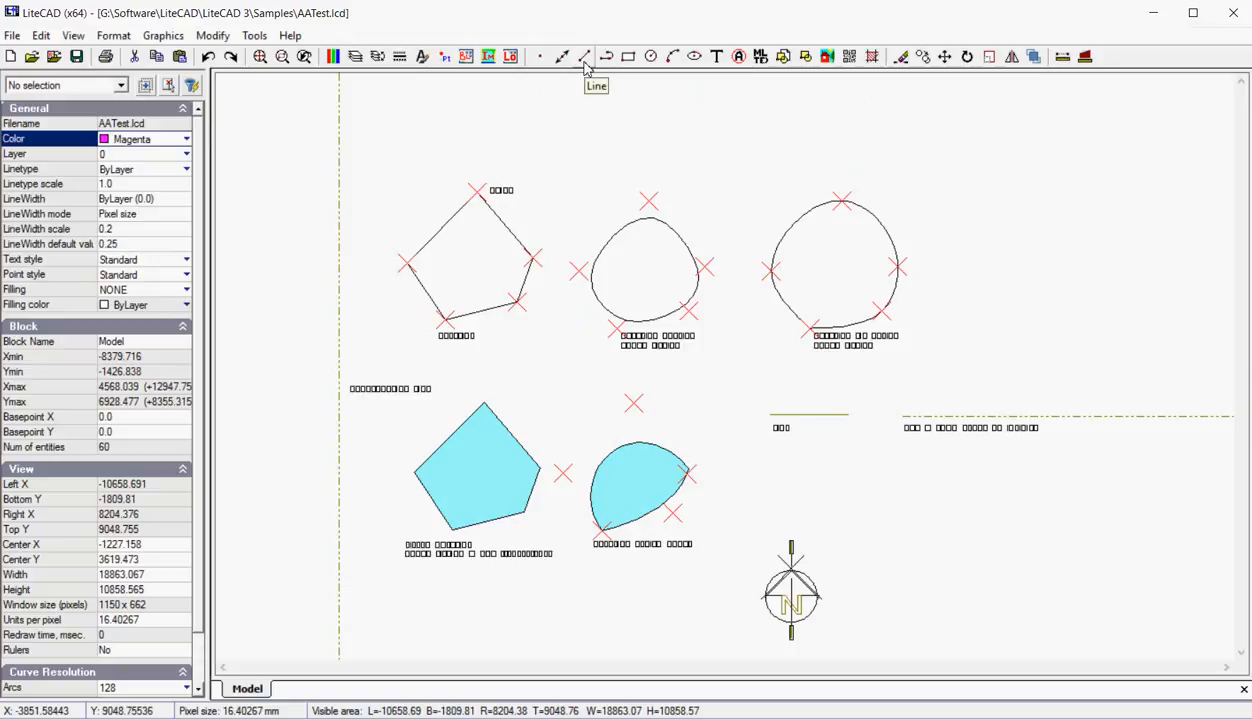
{"action": "mouse_move", "coordinate": [559, 153]}
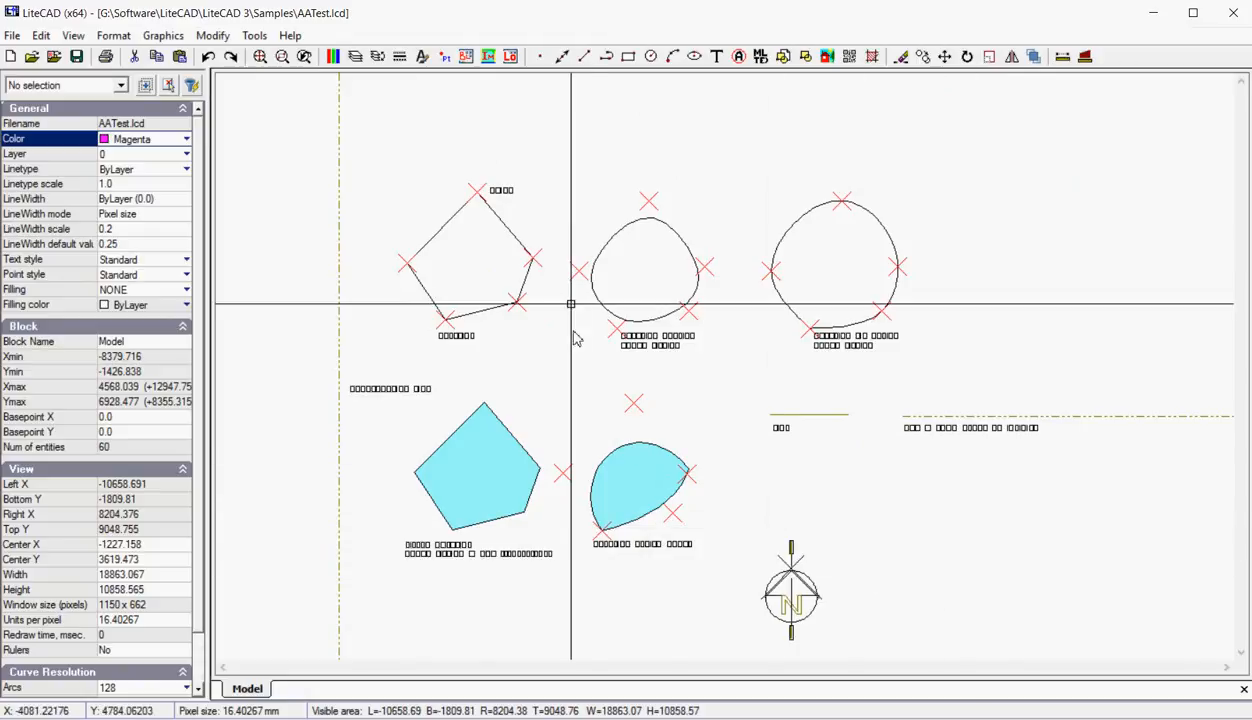
{"action": "mouse_move", "coordinate": [712, 387]}
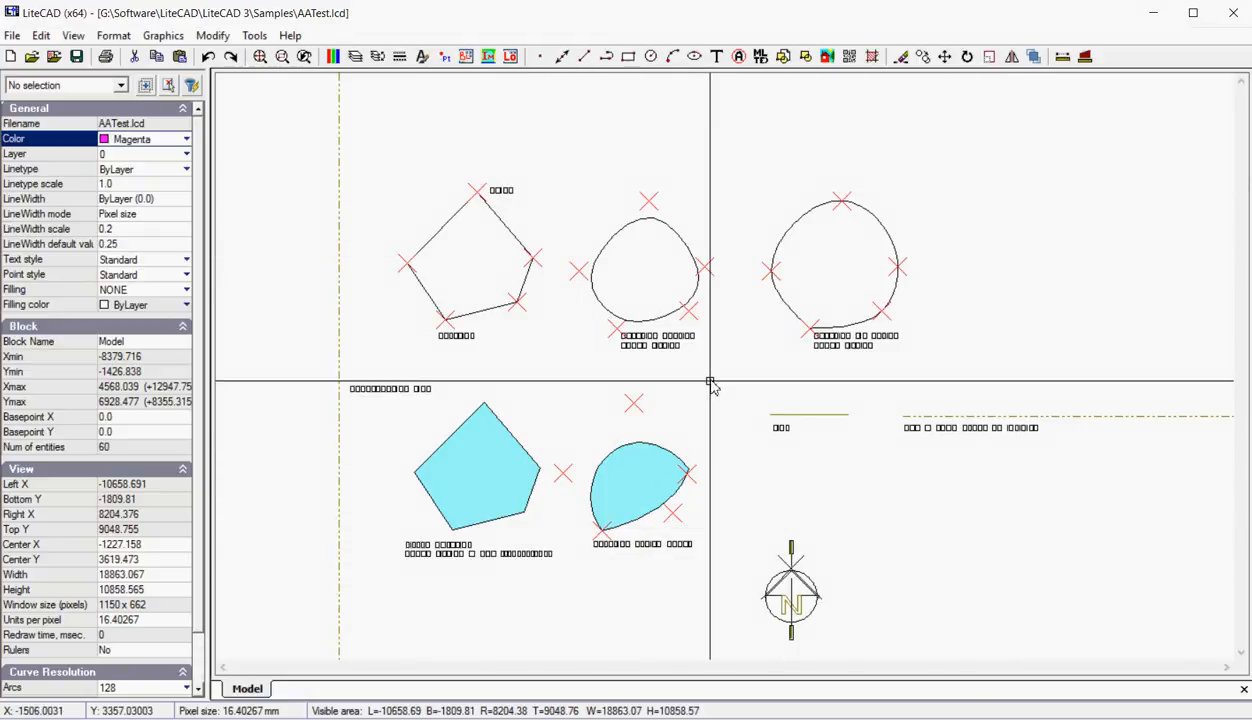
{"action": "mouse_move", "coordinate": [736, 378]}
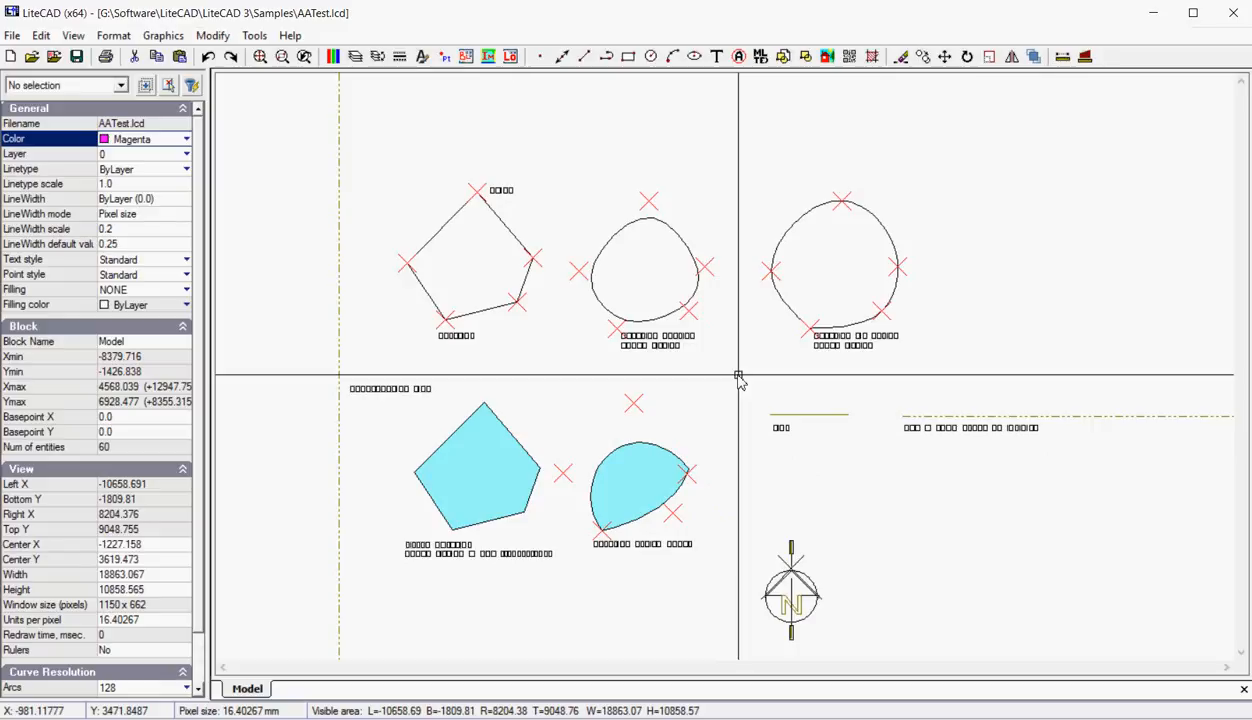
{"action": "mouse_move", "coordinate": [210, 152]}
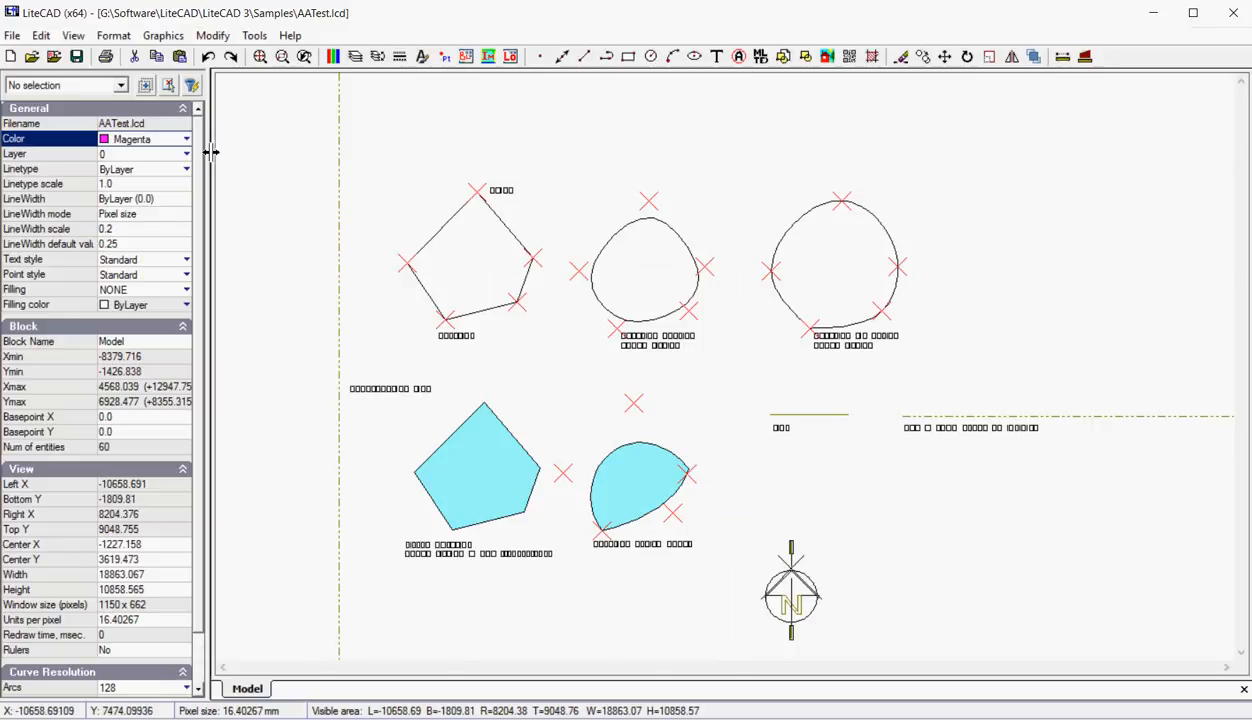
{"action": "mouse_move", "coordinate": [44, 350]}
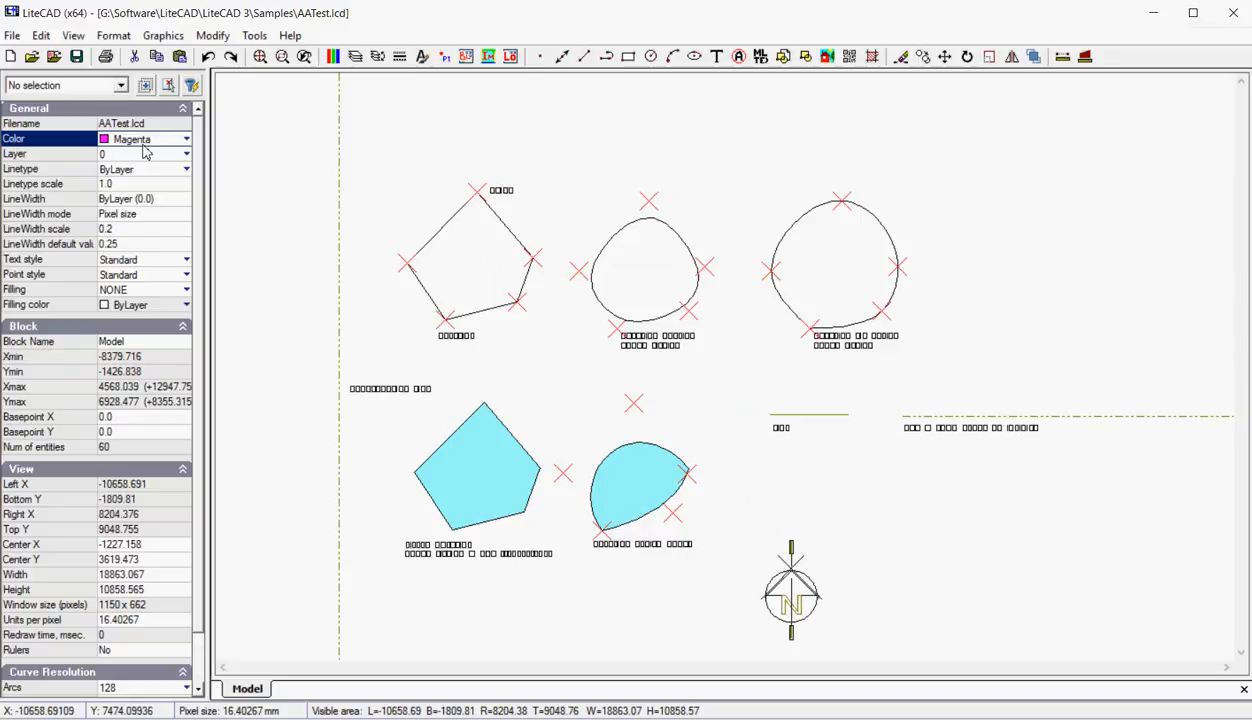
{"action": "mouse_move", "coordinate": [173, 152]}
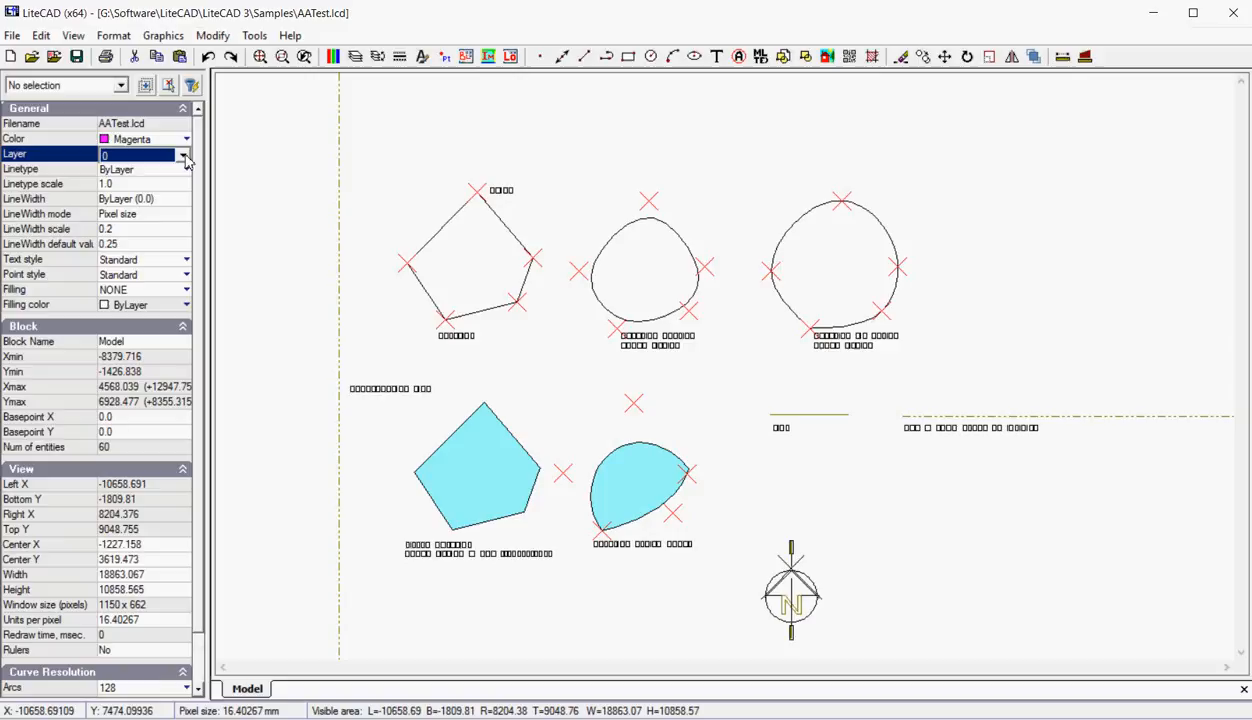
{"action": "mouse_move", "coordinate": [190, 137]}
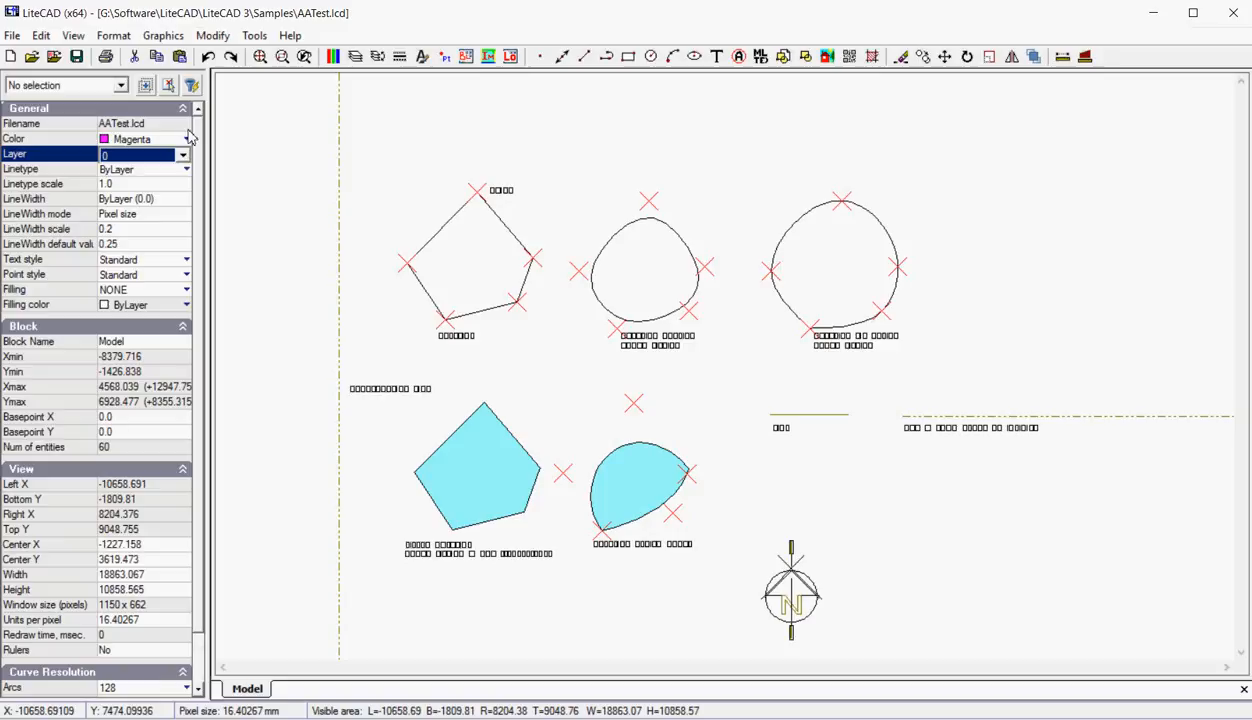
{"action": "mouse_move", "coordinate": [184, 328]}
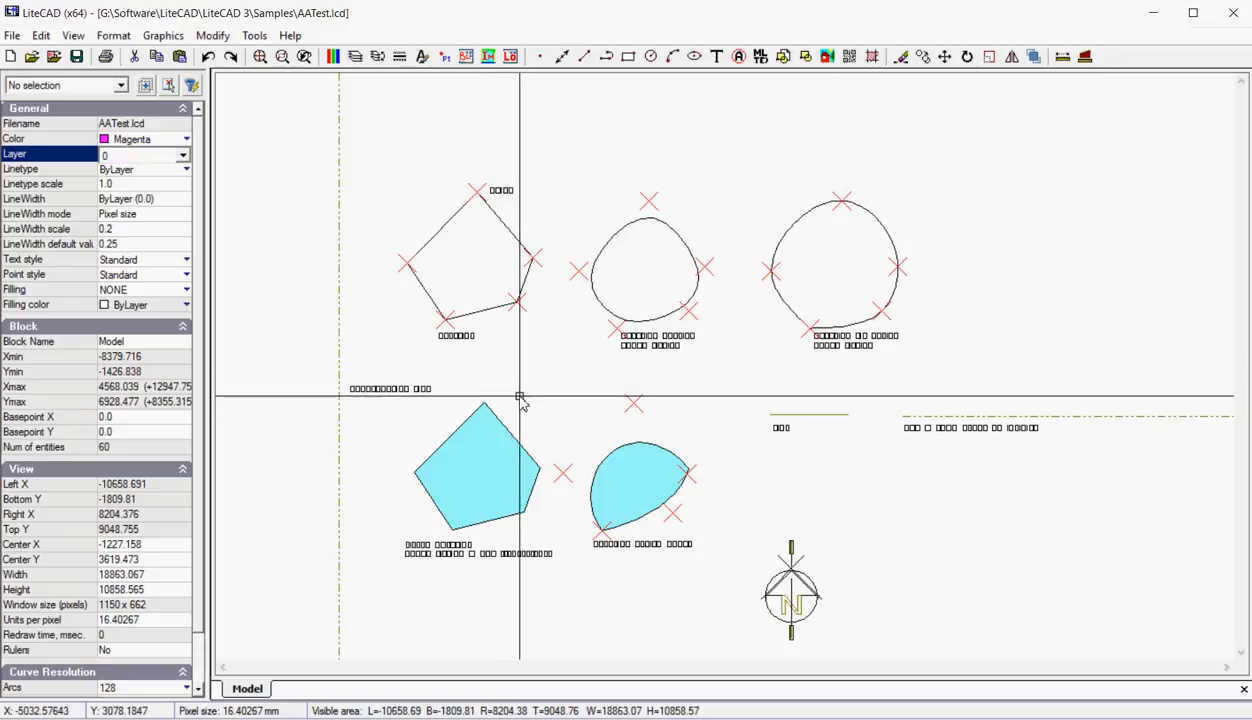
{"action": "mouse_move", "coordinate": [528, 400]}
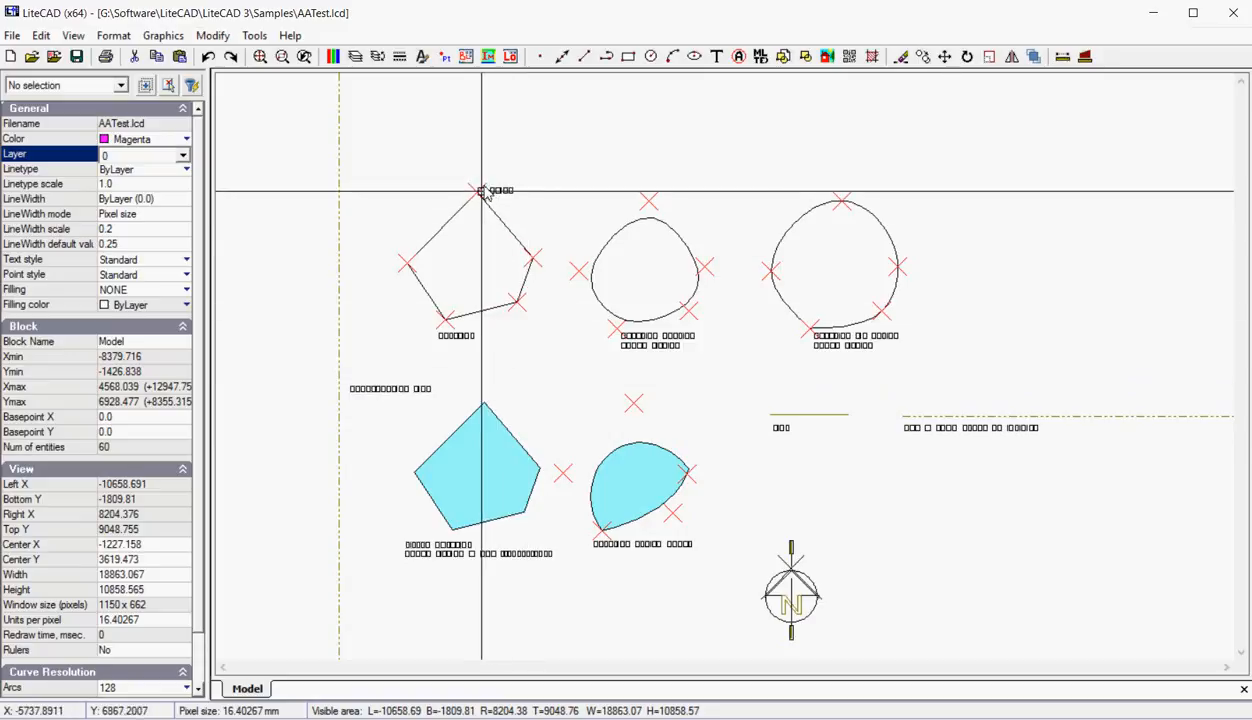
{"action": "left_click", "coordinate": [475, 191]}
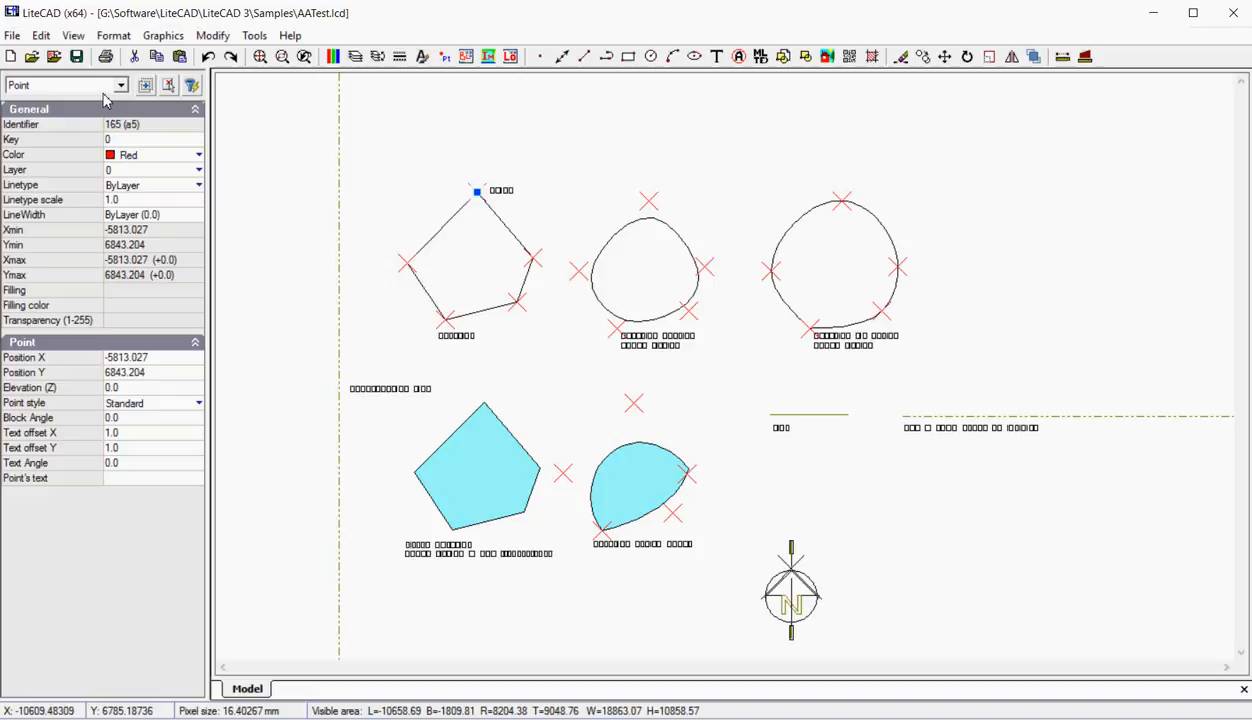
{"action": "mouse_move", "coordinate": [80, 218]}
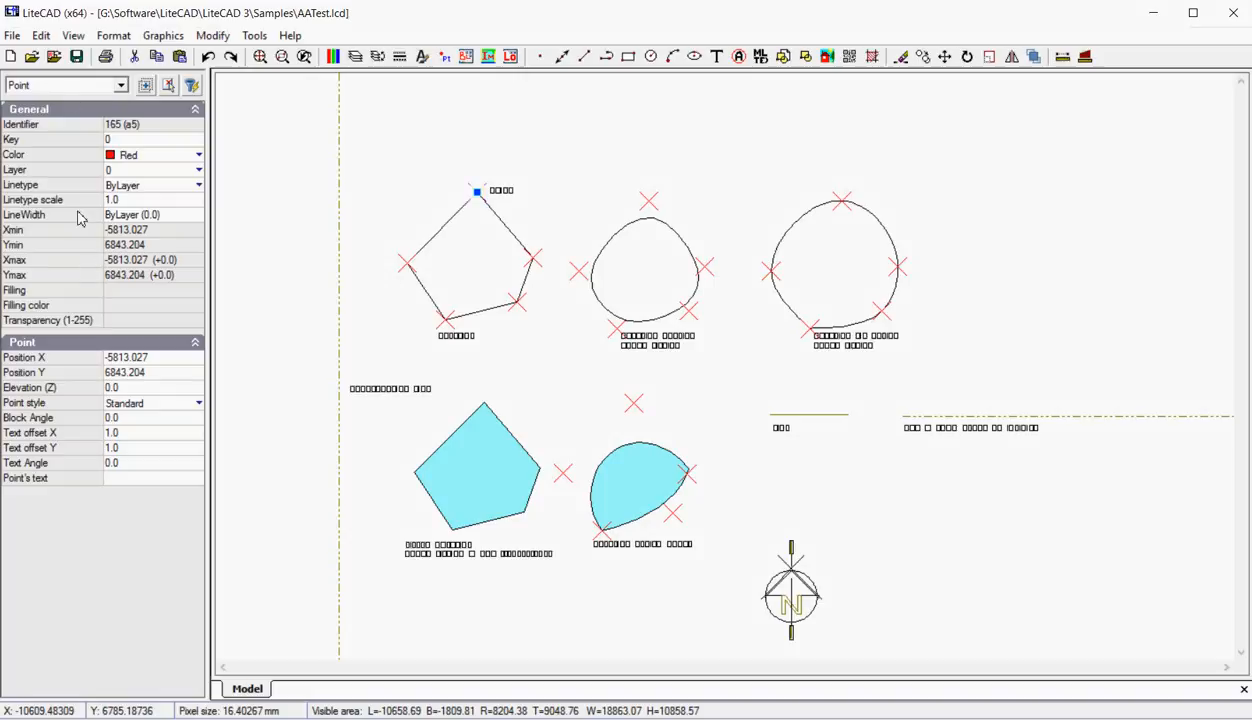
{"action": "mouse_move", "coordinate": [70, 174]}
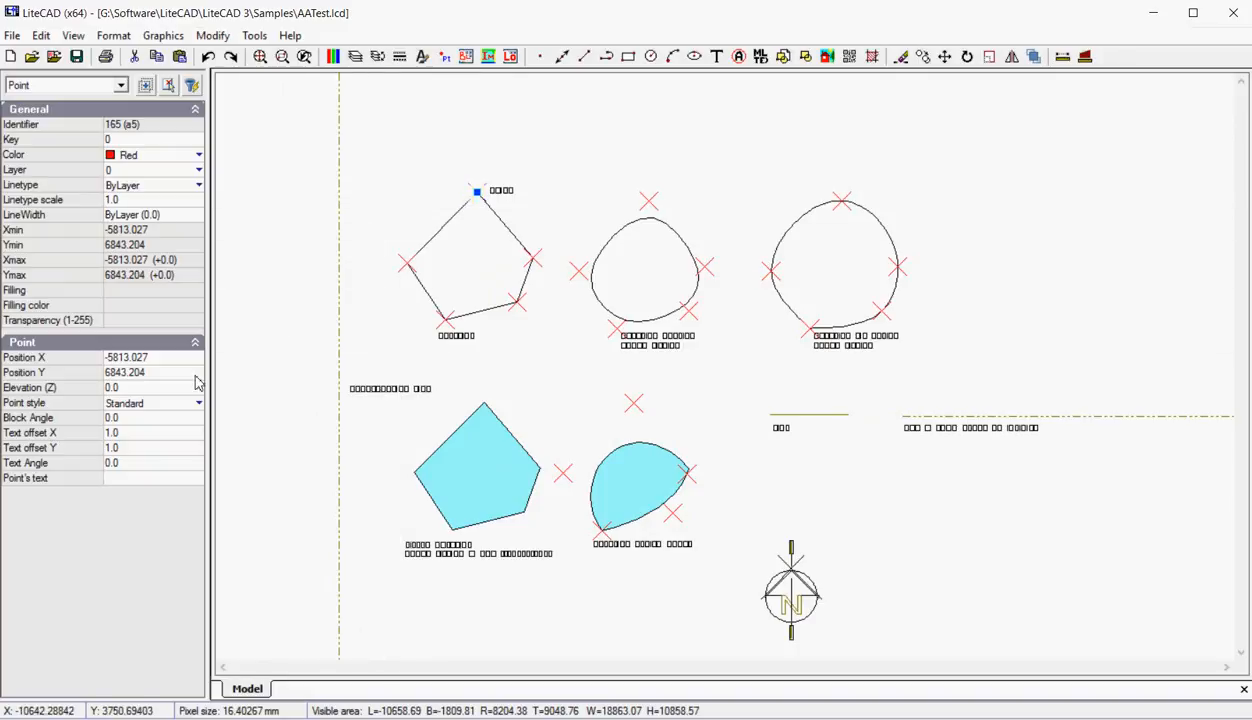
{"action": "mouse_move", "coordinate": [158, 407]}
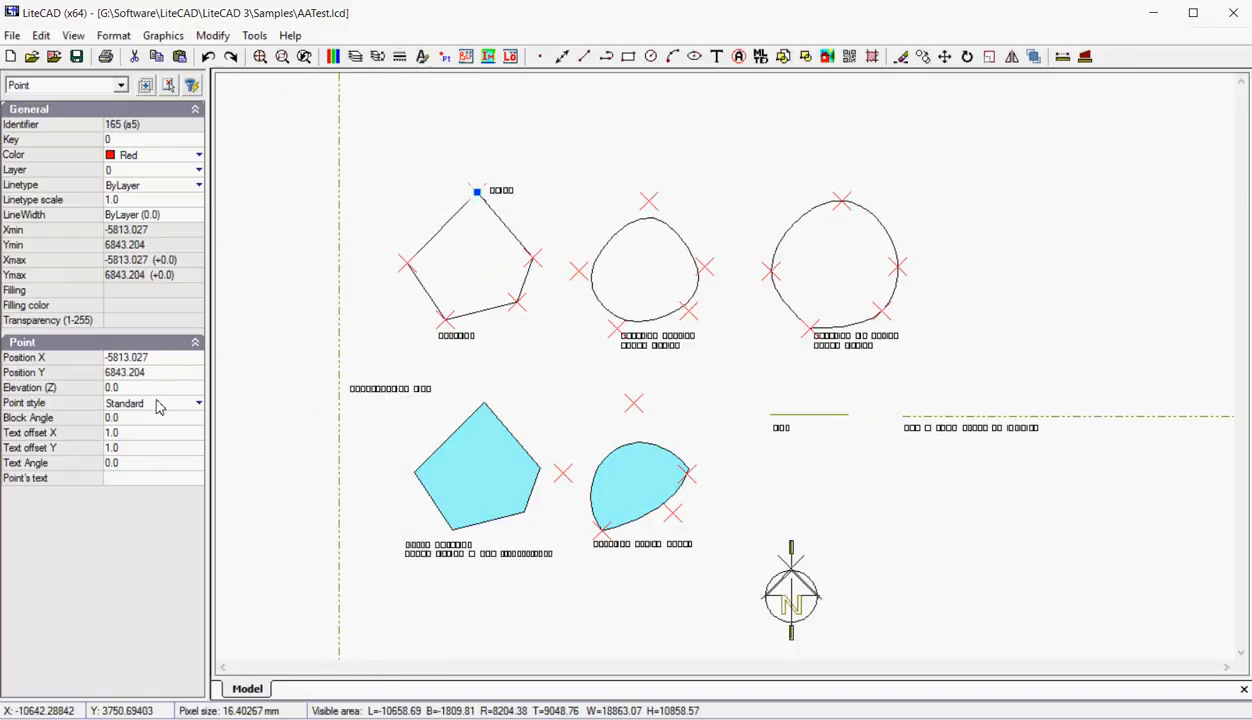
{"action": "mouse_move", "coordinate": [393, 152]}
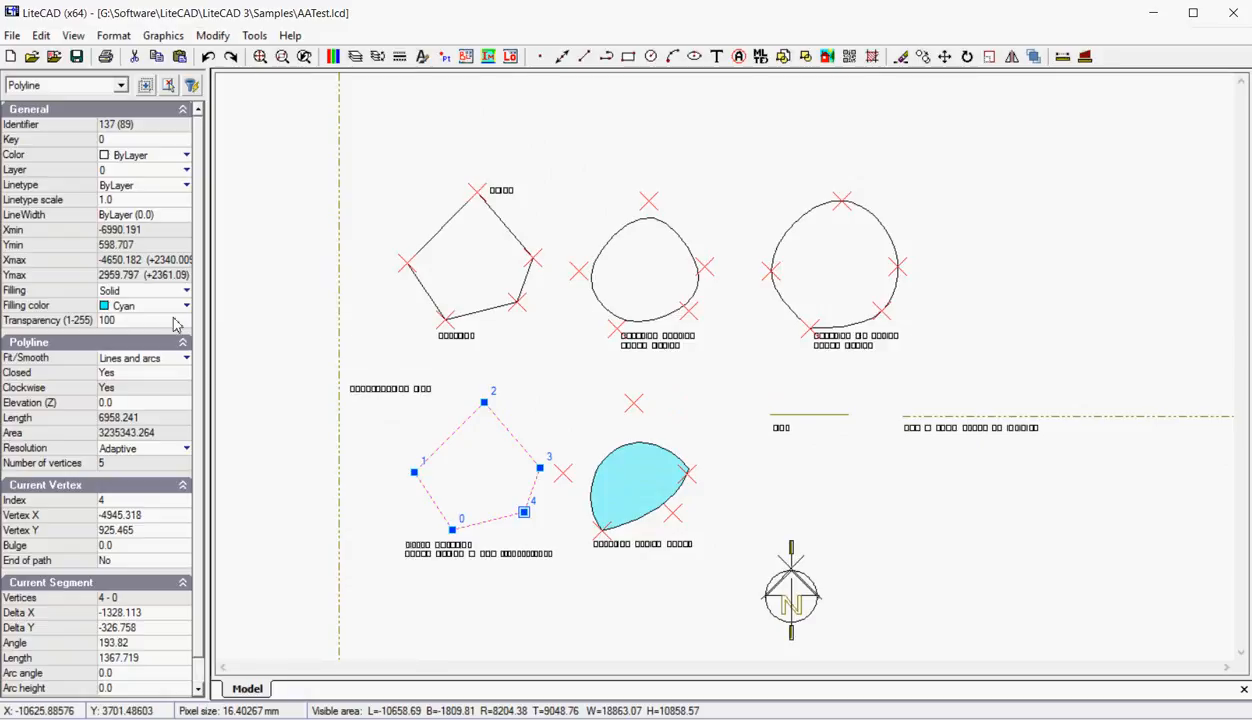
{"action": "mouse_move", "coordinate": [193, 305]}
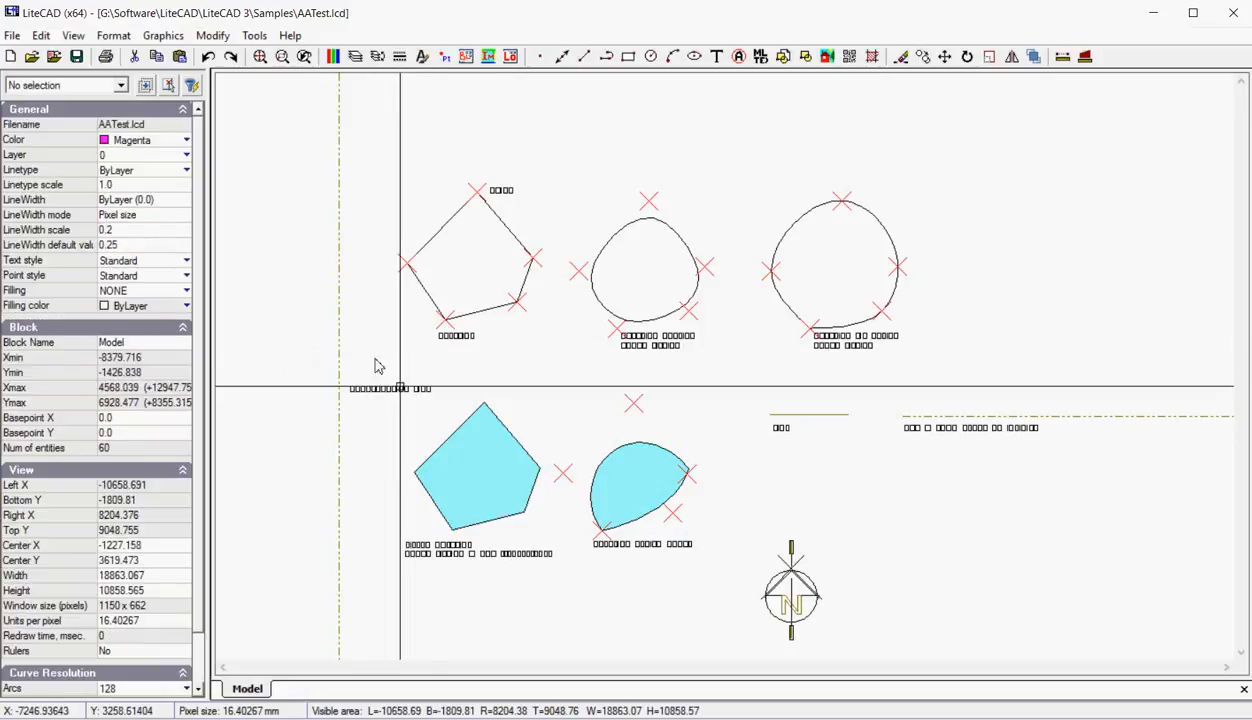
{"action": "mouse_move", "coordinate": [503, 489]}
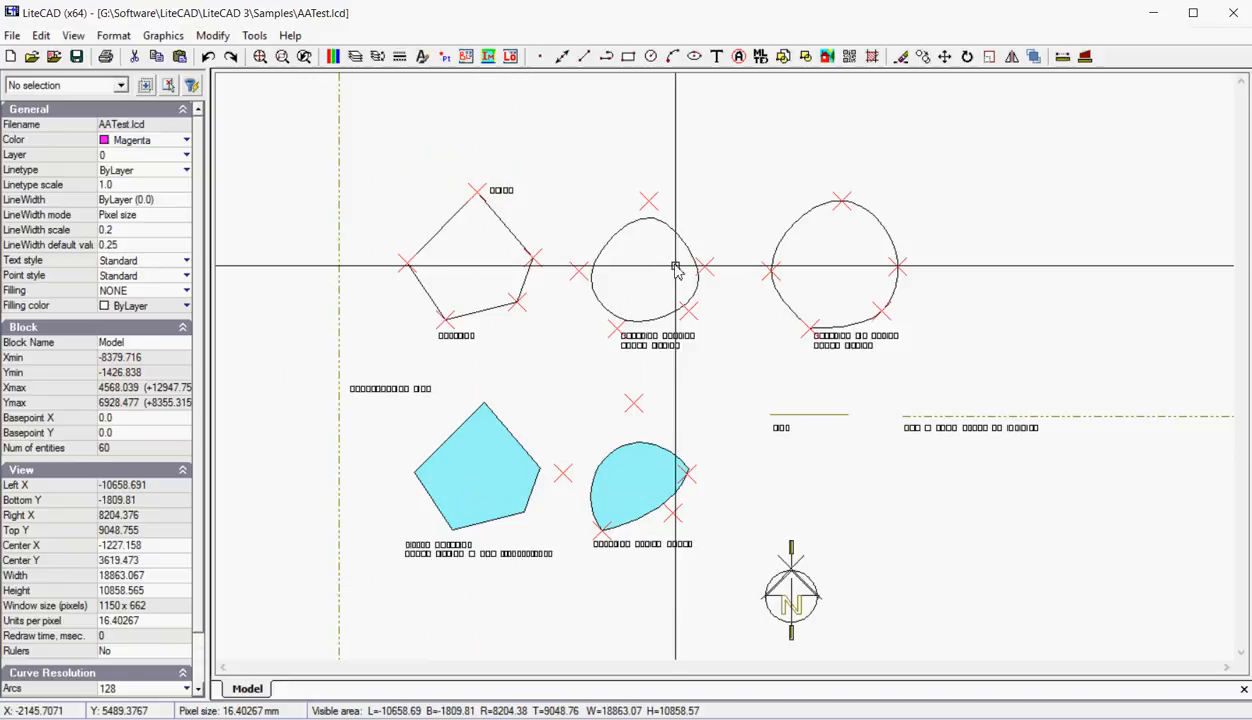
Step: Zoom in on the top-left pentagon and curve until the POINT and POLYLINE labels are readable
{"action": "scroll", "scroll_direction": "down", "scroll_amount": 3}
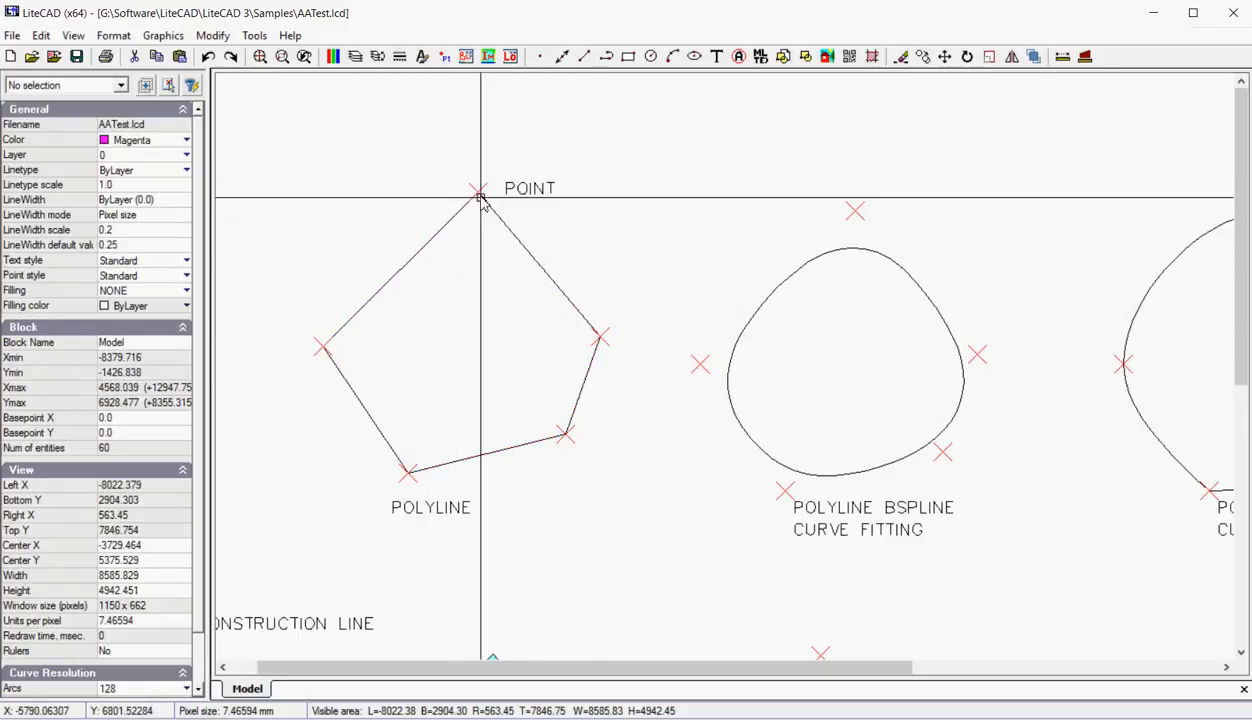
Step: Erase the red point above the pentagon, leaving 59 entities, and zoom out
{"action": "left_click", "coordinate": [476, 191]}
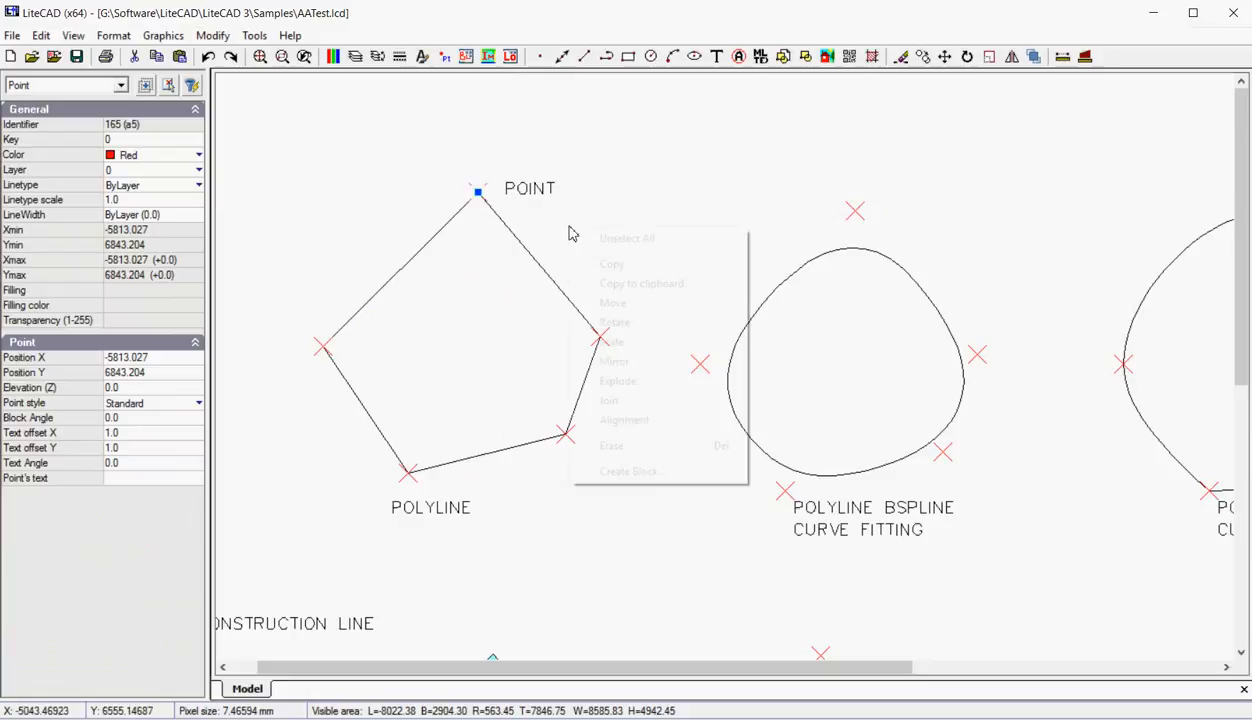
{"action": "left_click", "coordinate": [639, 292]}
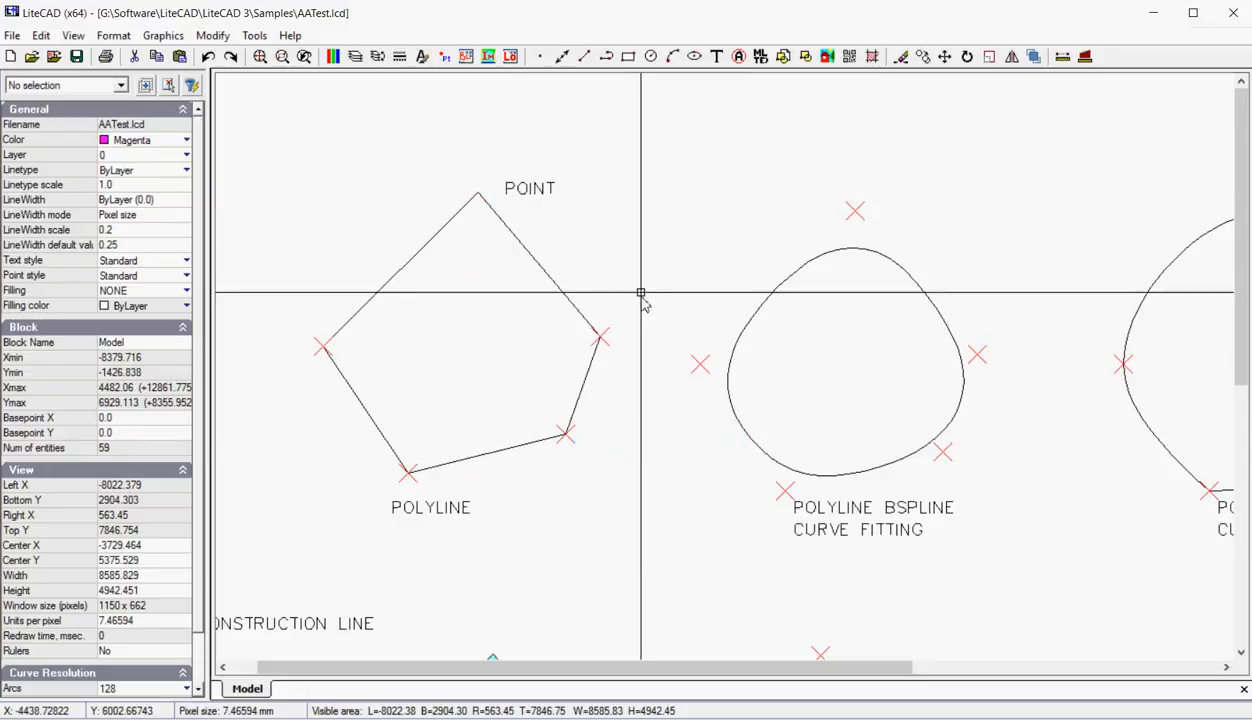
{"action": "mouse_move", "coordinate": [663, 273]}
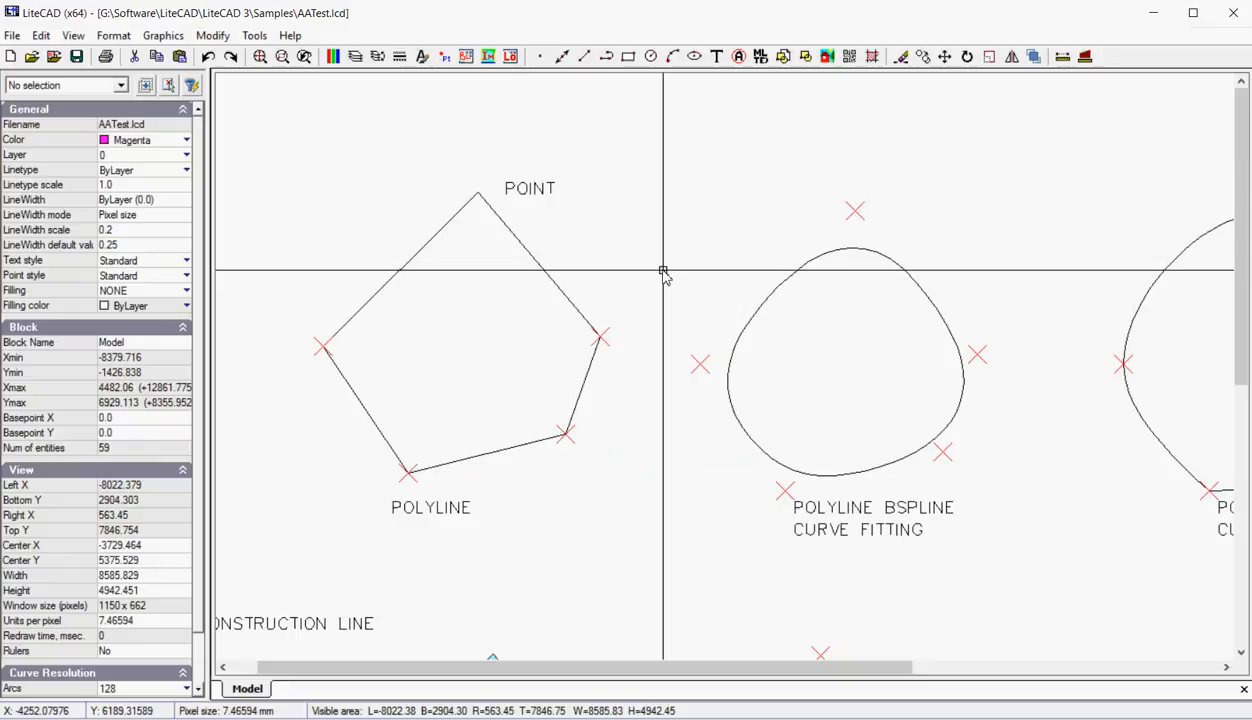
{"action": "mouse_move", "coordinate": [519, 307]}
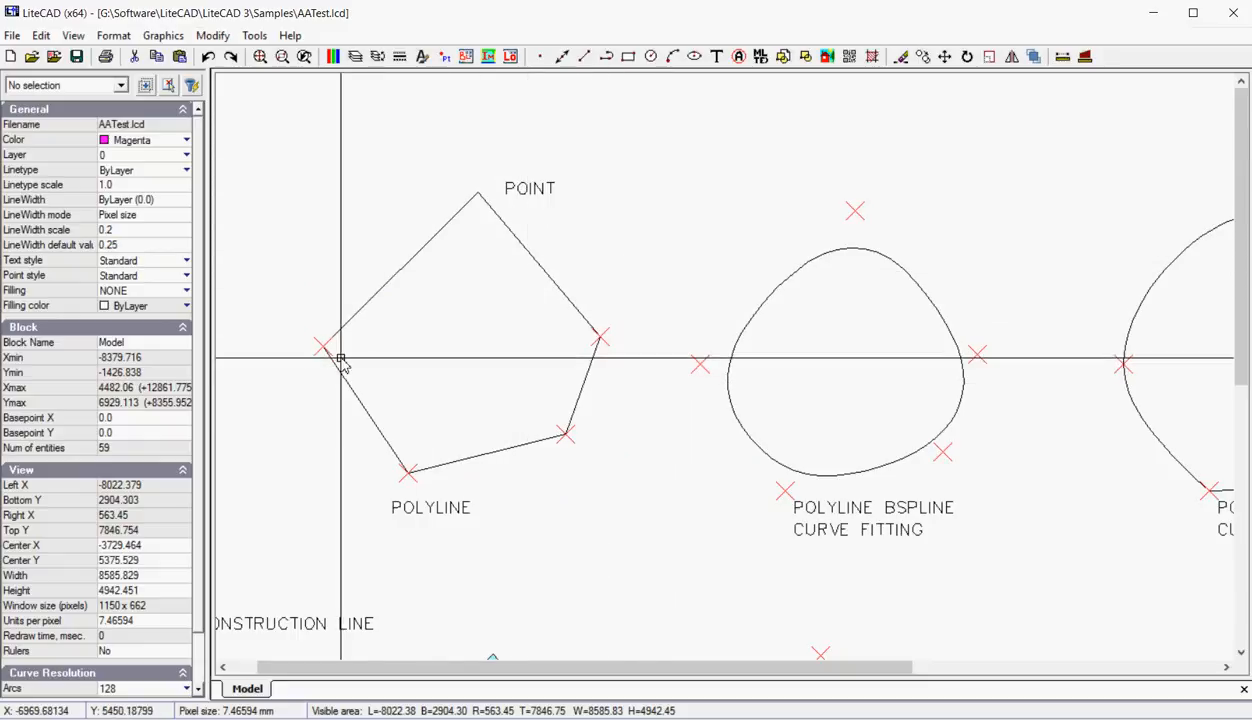
{"action": "scroll", "scroll_direction": "down", "scroll_amount": 3}
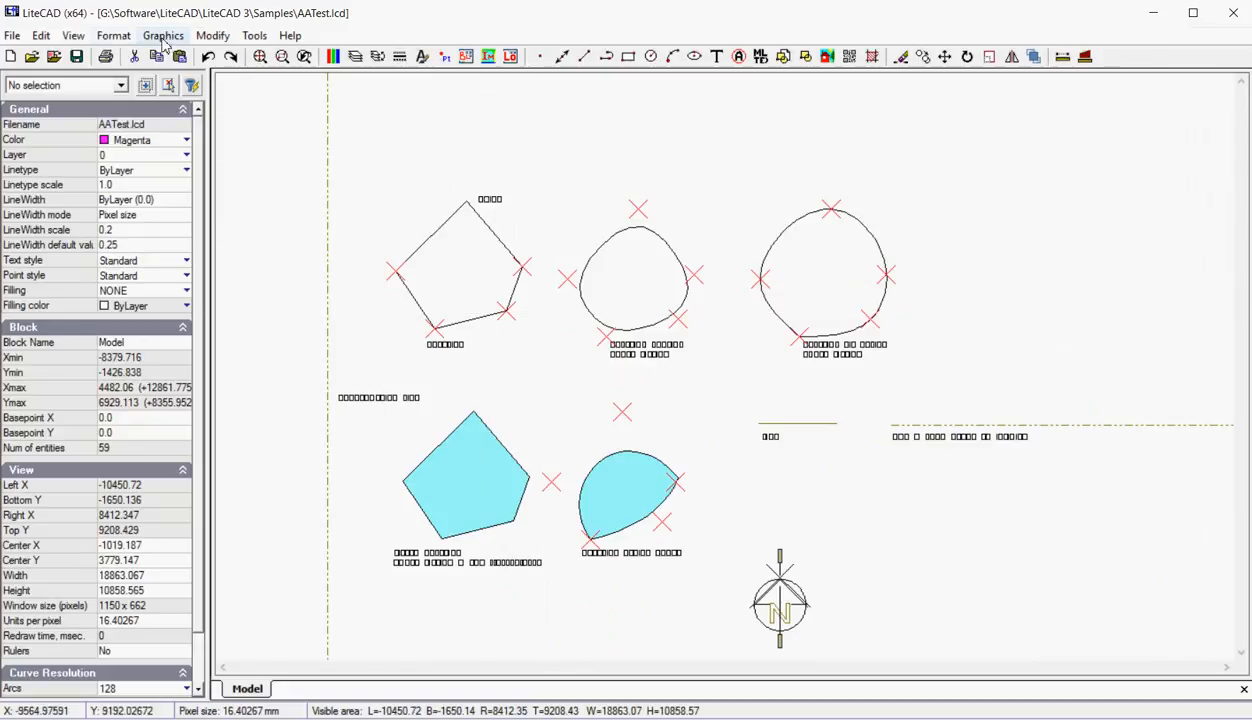
Step: Place the last vertices and close the magenta five-vertex polyline at the upper right
{"action": "left_click", "coordinate": [162, 35]}
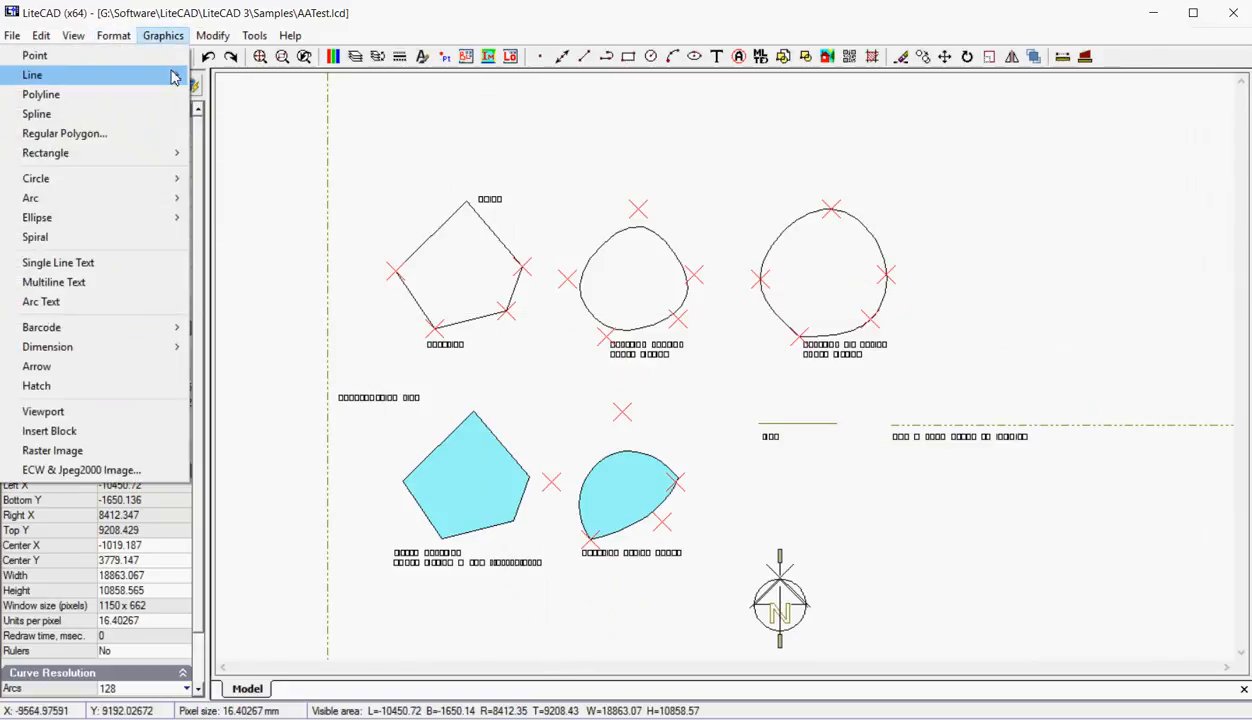
{"action": "left_click", "coordinate": [40, 94]}
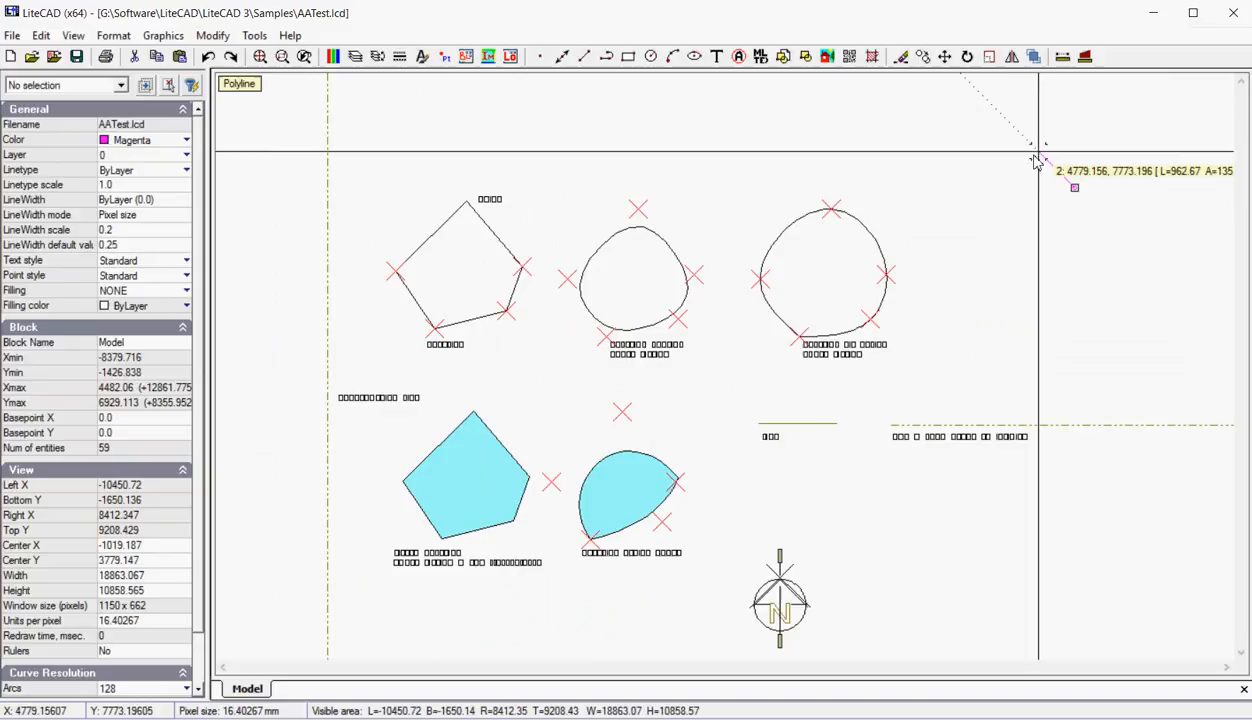
{"action": "left_click", "coordinate": [1100, 217]}
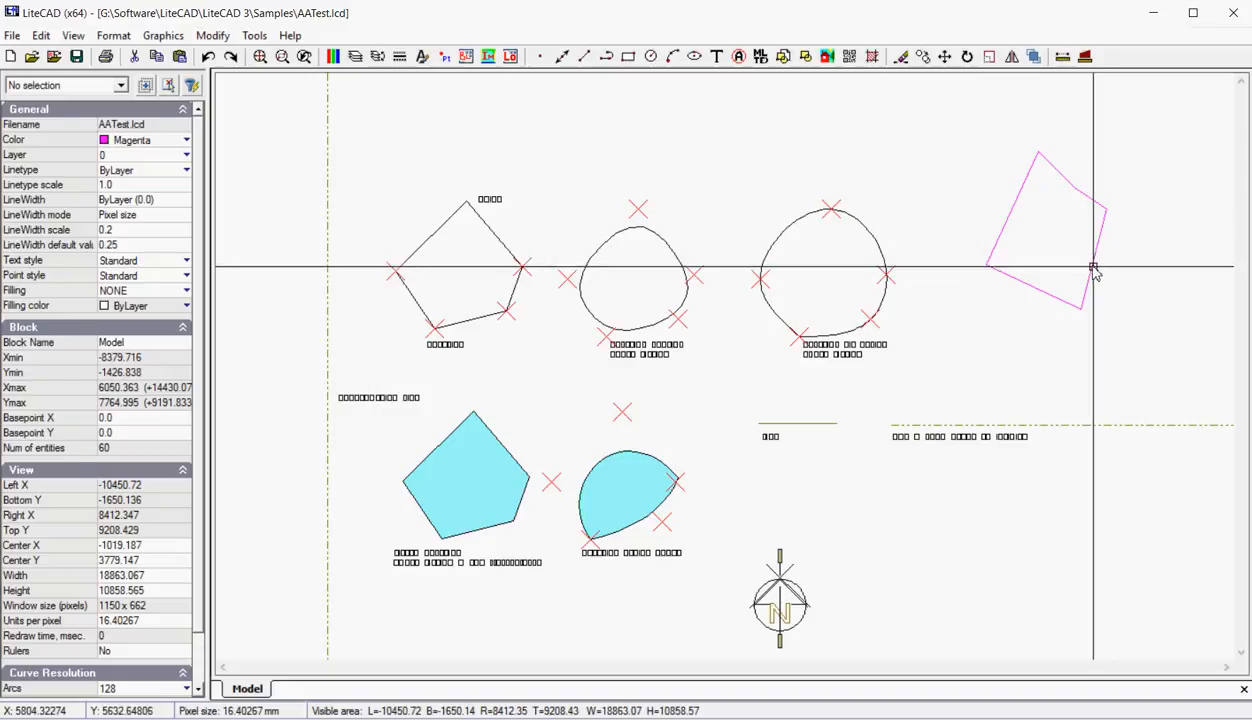
{"action": "left_click", "coordinate": [1092, 268]}
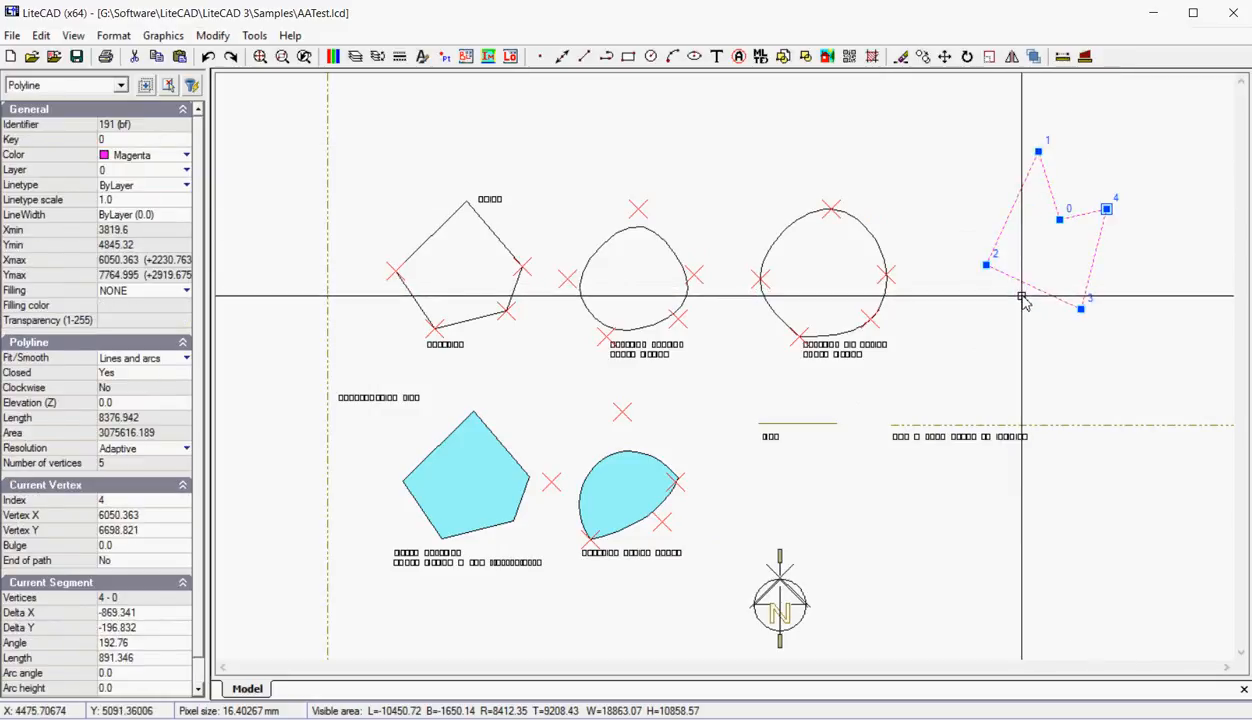
{"action": "mouse_move", "coordinate": [1022, 297]}
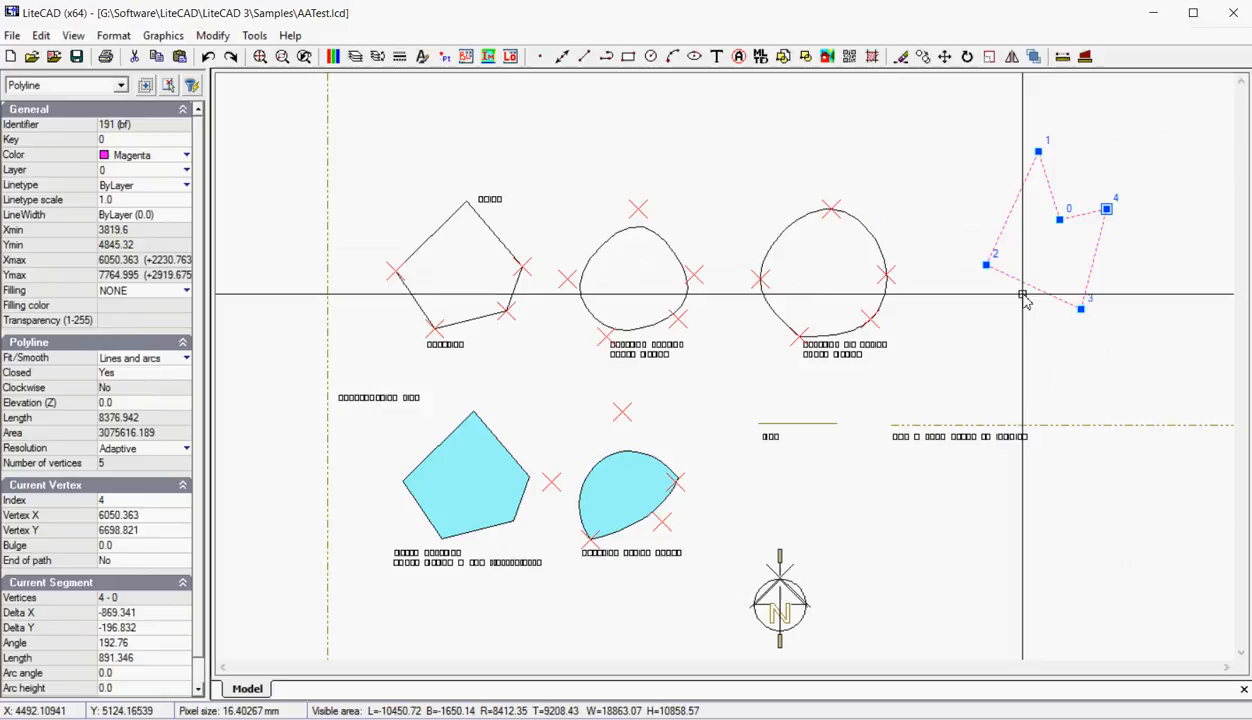
{"action": "mouse_move", "coordinate": [1025, 308]}
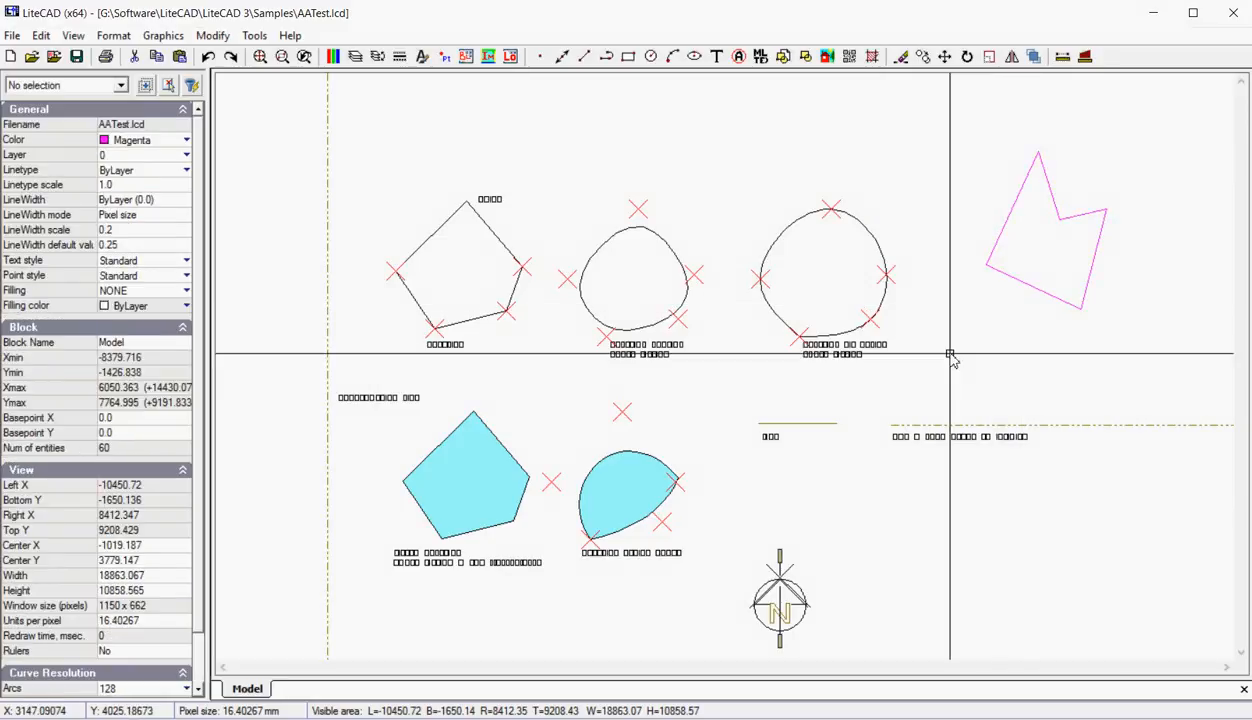
{"action": "mouse_move", "coordinate": [800, 386]}
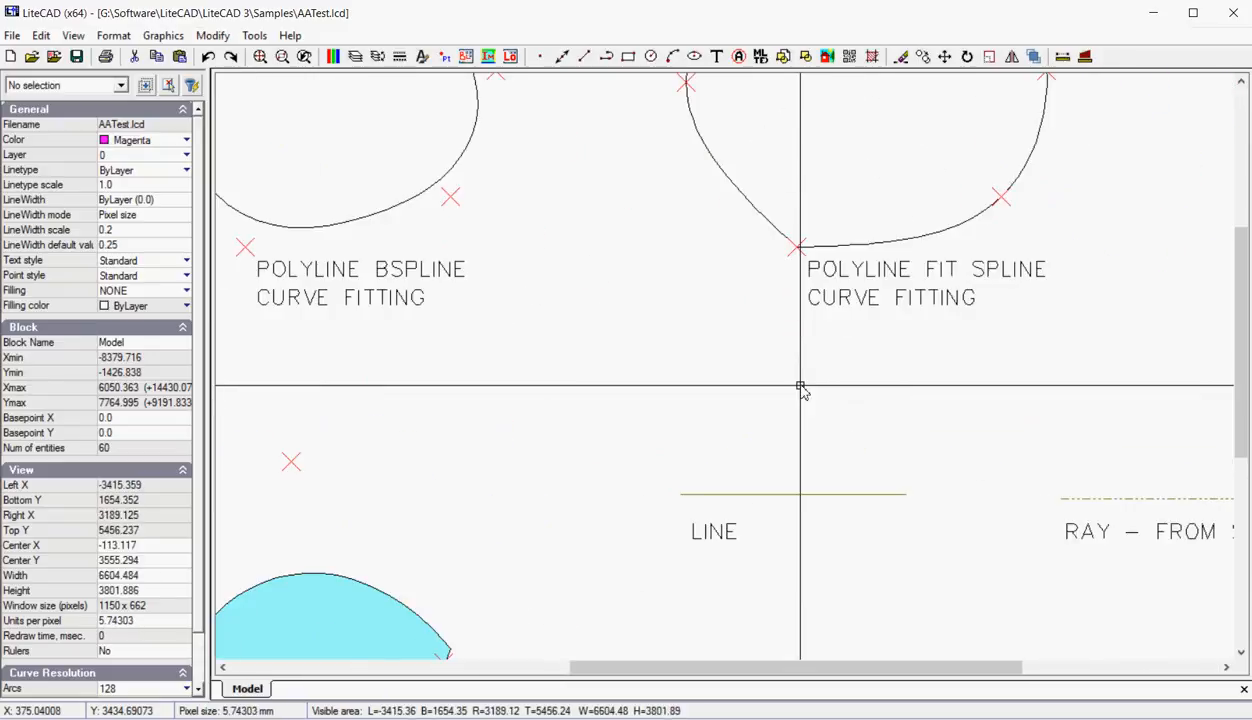
{"action": "mouse_move", "coordinate": [809, 382]}
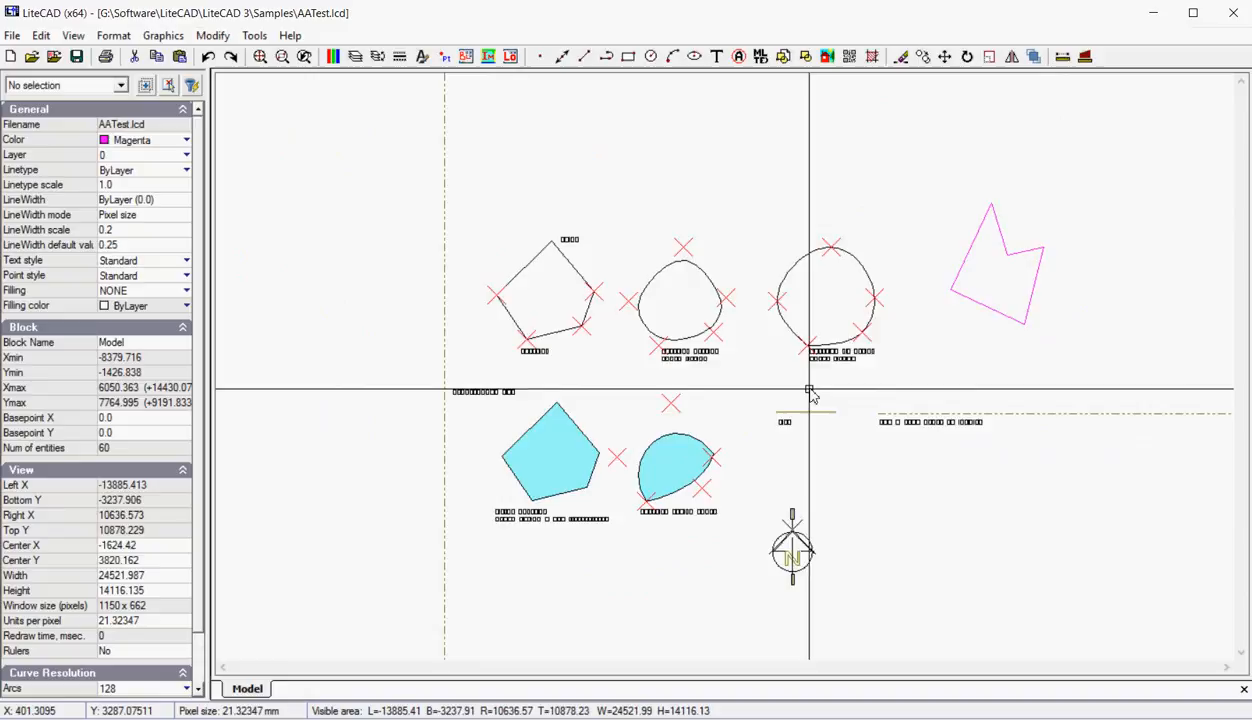
Step: Zoom the view in and out over the sample labels, then bring up the canvas context menu
{"action": "scroll", "scroll_direction": "down", "scroll_amount": 3}
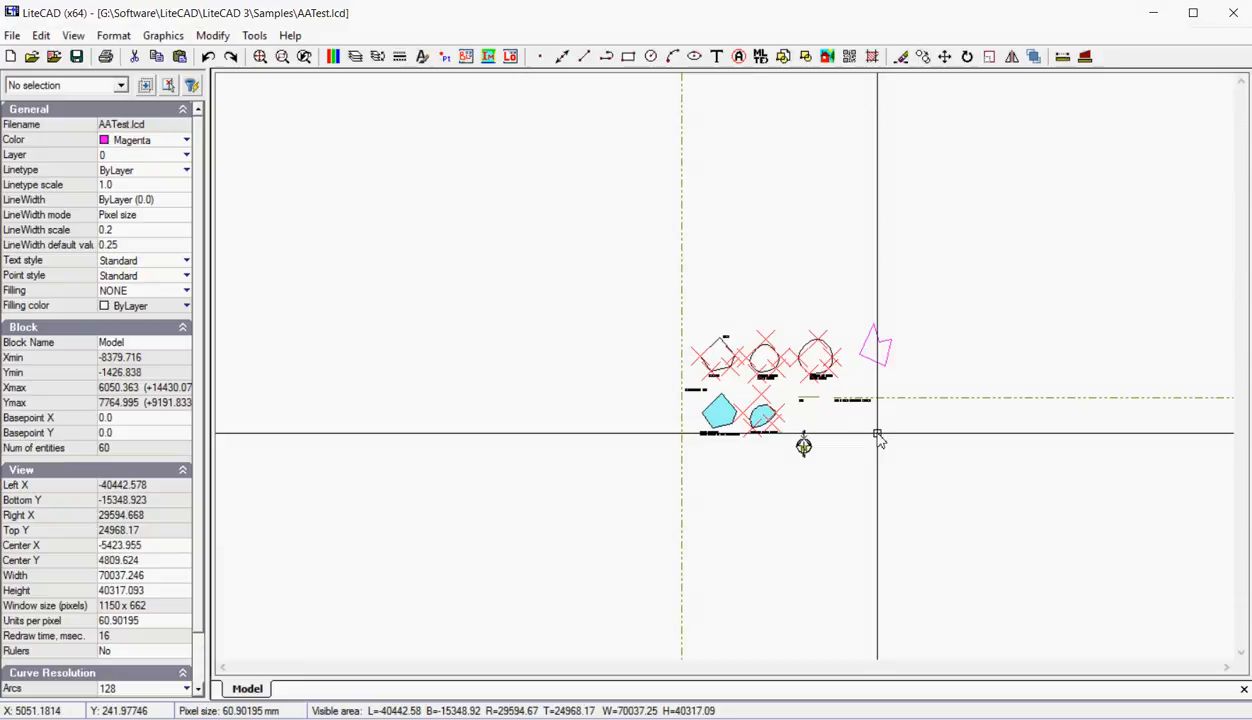
{"action": "right_click", "coordinate": [873, 435]}
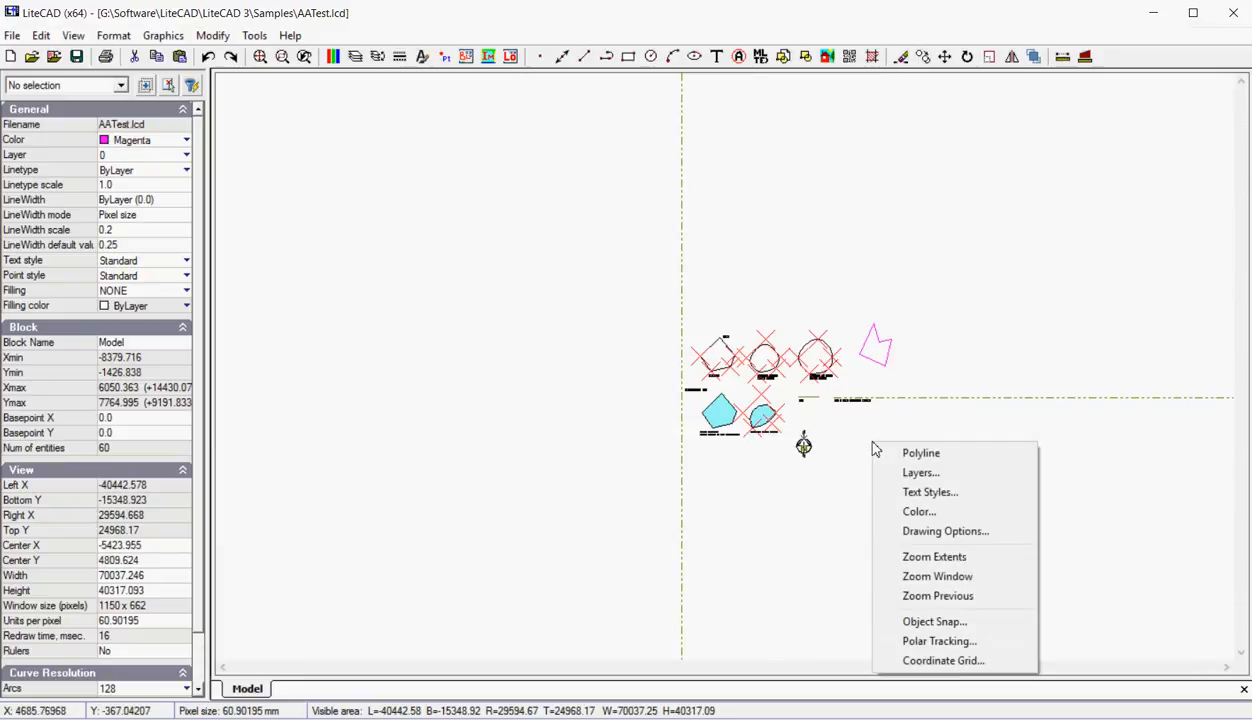
{"action": "mouse_move", "coordinate": [934, 556]}
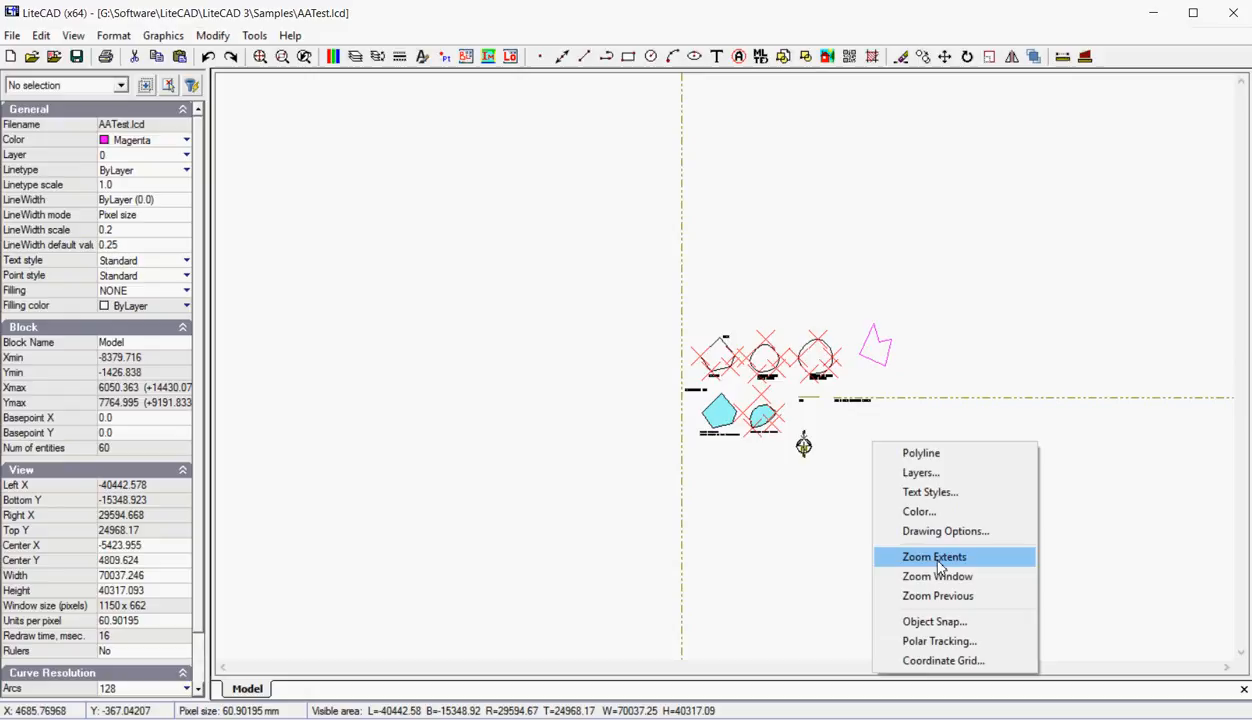
Step: Zoom to the drawing's extents and reopen the canvas context menu
{"action": "left_click", "coordinate": [933, 556]}
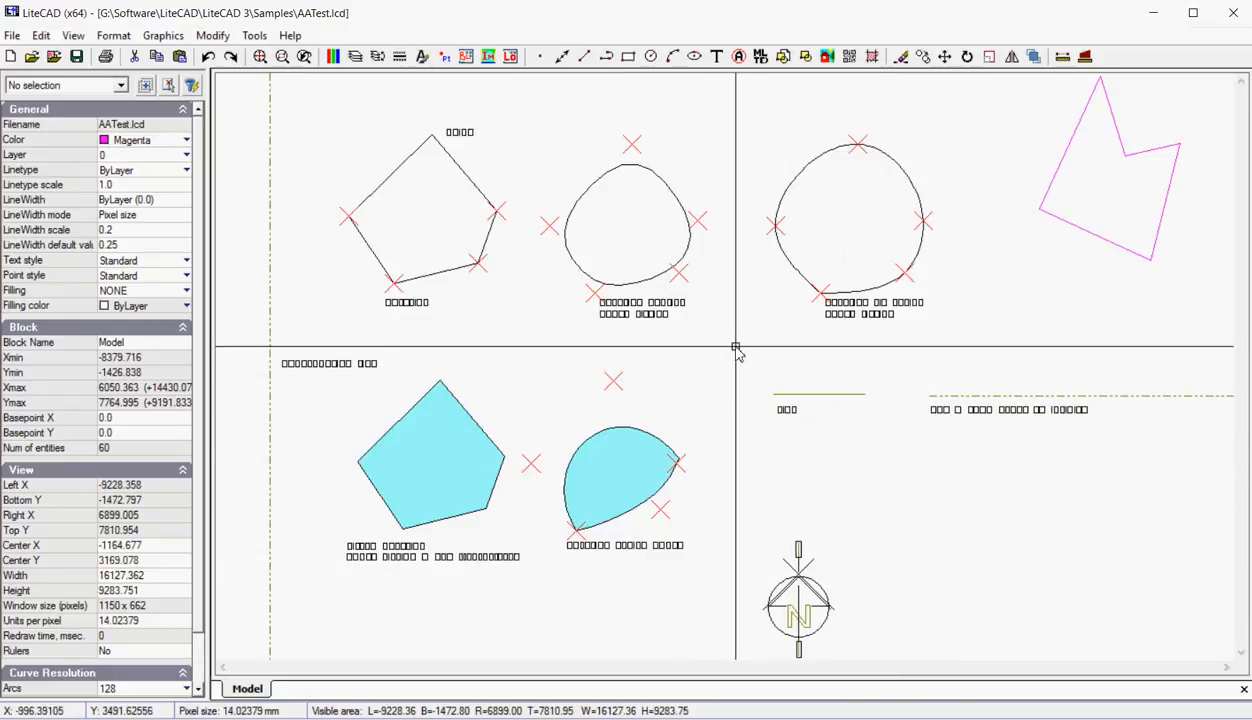
{"action": "right_click", "coordinate": [735, 348]}
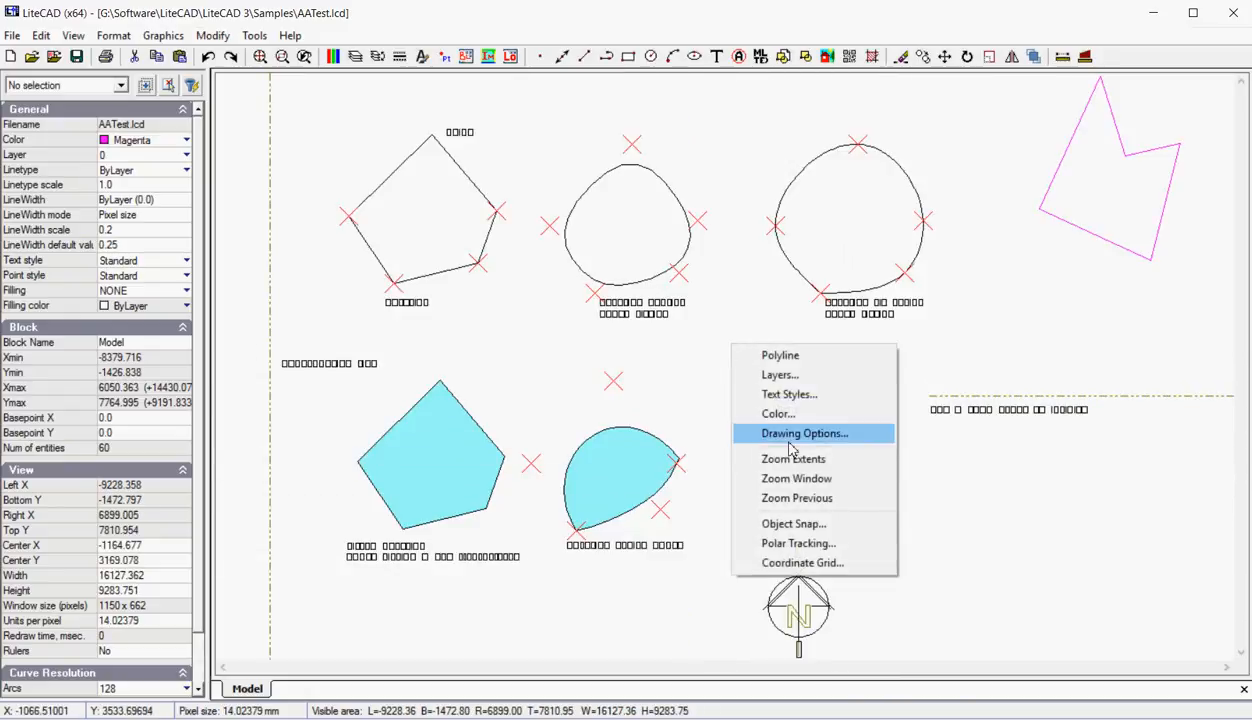
{"action": "left_click", "coordinate": [803, 433]}
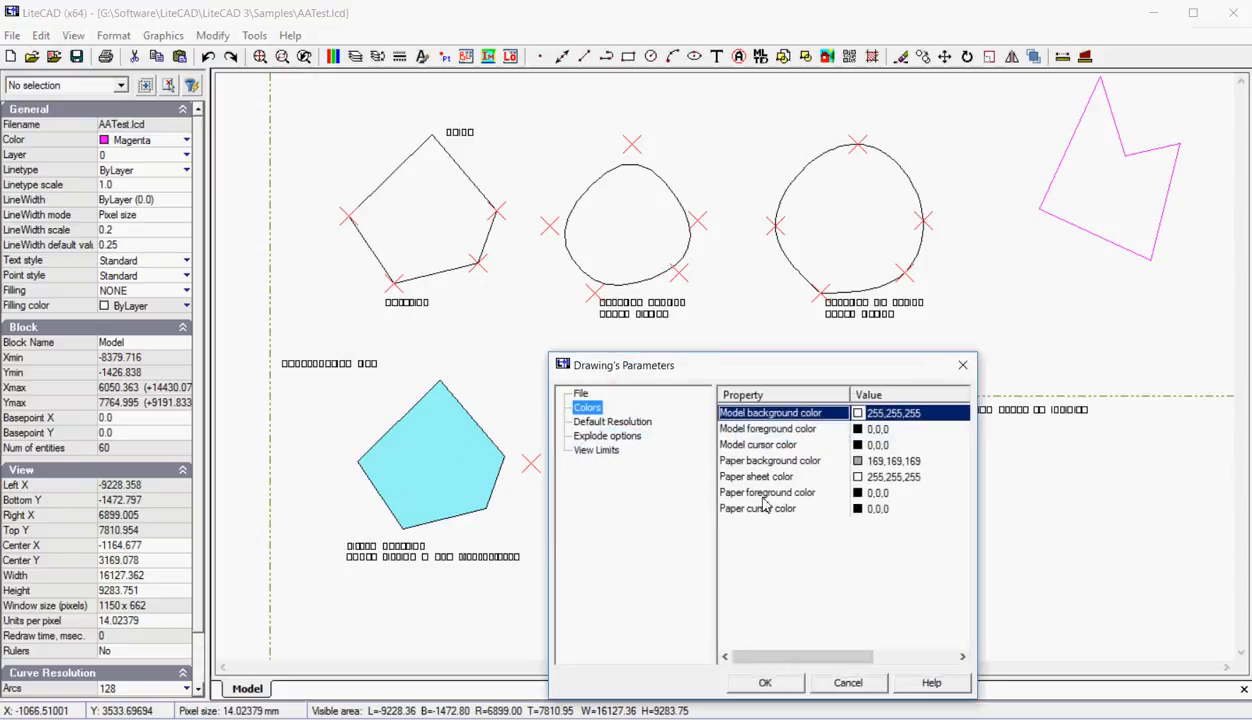
{"action": "mouse_move", "coordinate": [685, 492]}
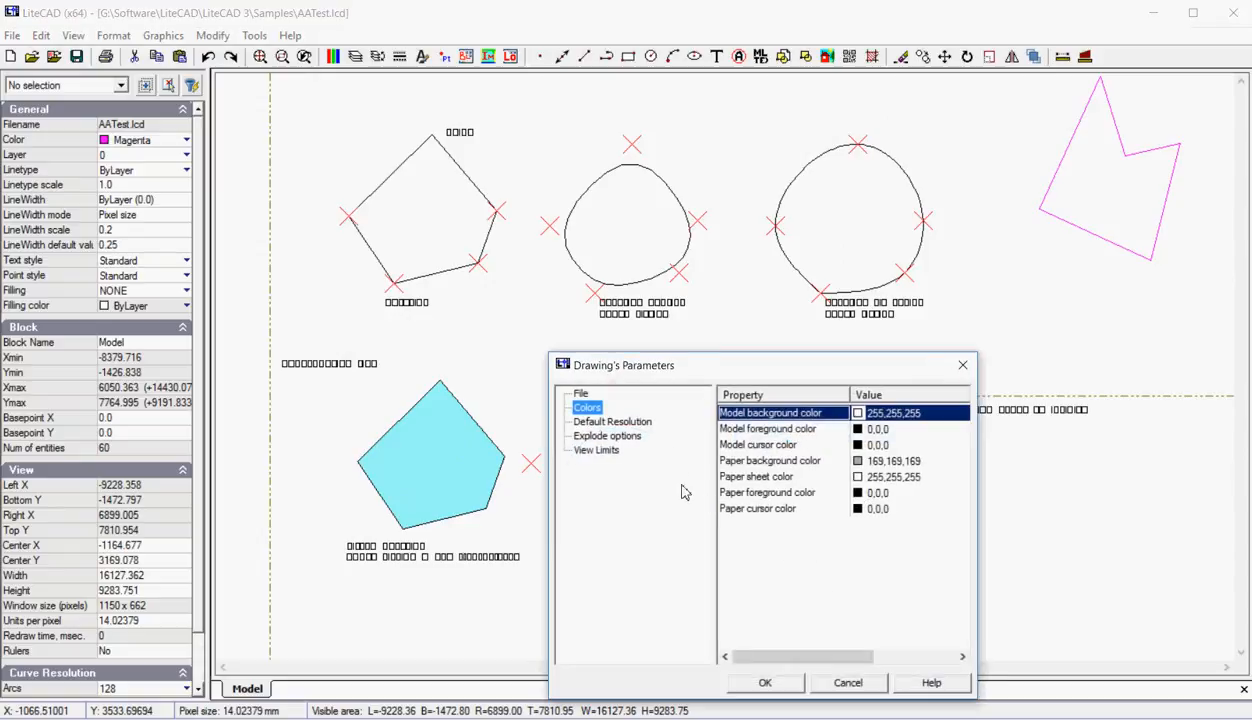
{"action": "left_click", "coordinate": [610, 421]}
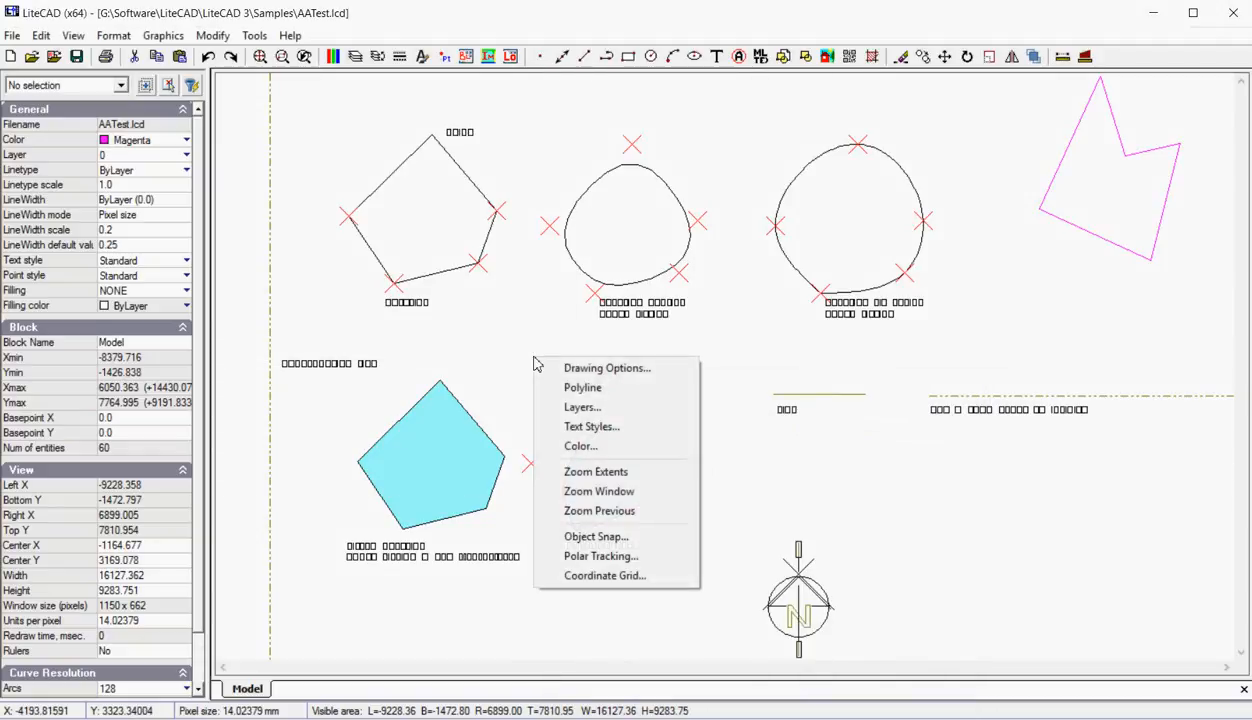
{"action": "mouse_move", "coordinate": [580, 446]}
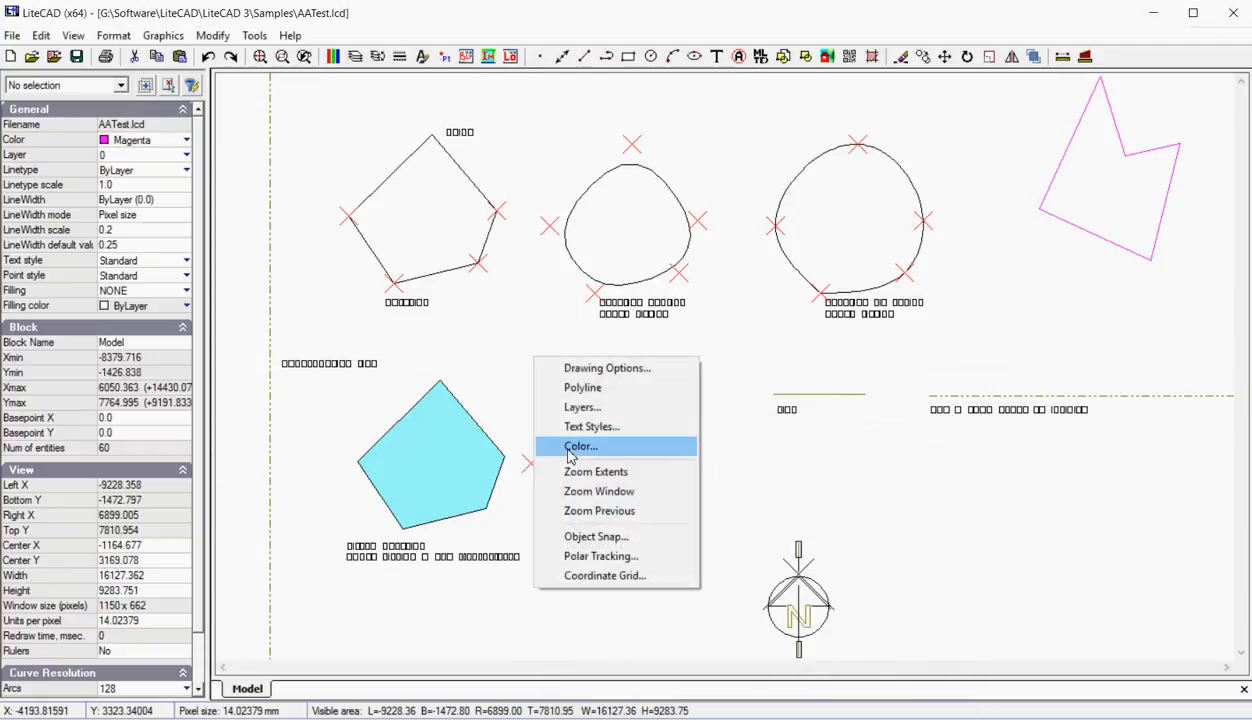
{"action": "mouse_move", "coordinate": [680, 447]}
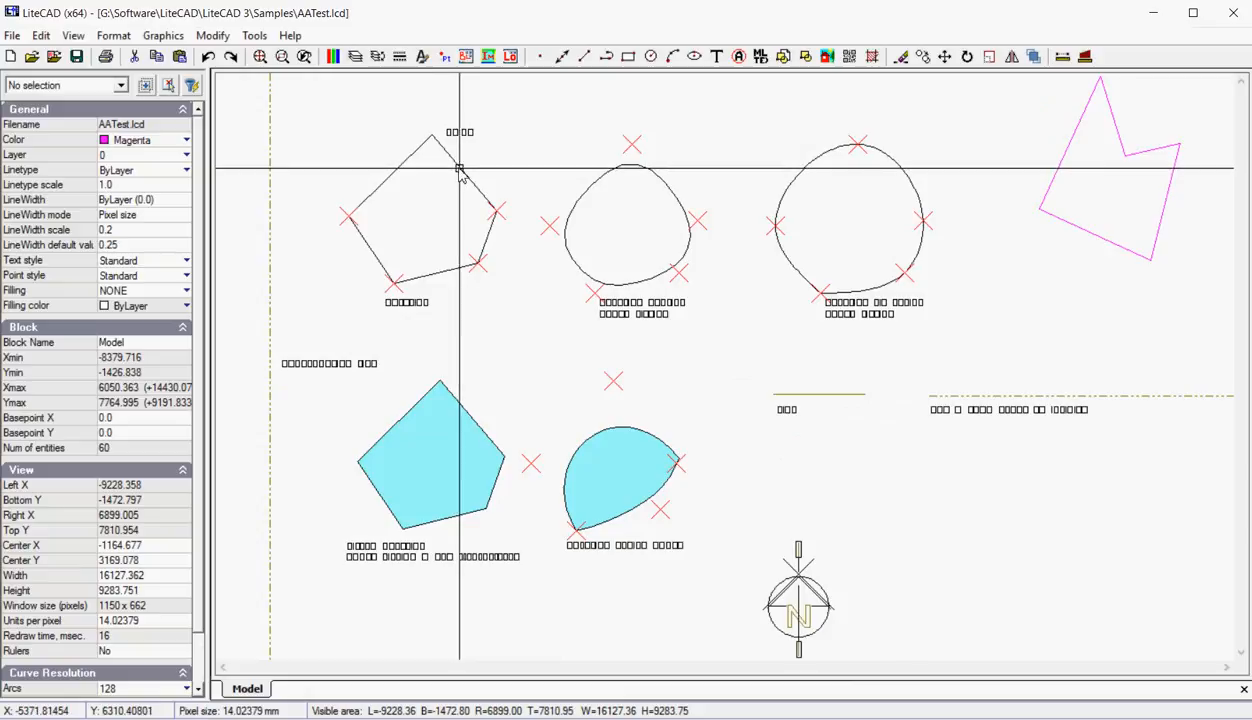
Step: Click on the Filled Polyline and Polyline Bezier Curve samples while viewing them closer
{"action": "left_click", "coordinate": [820, 395]}
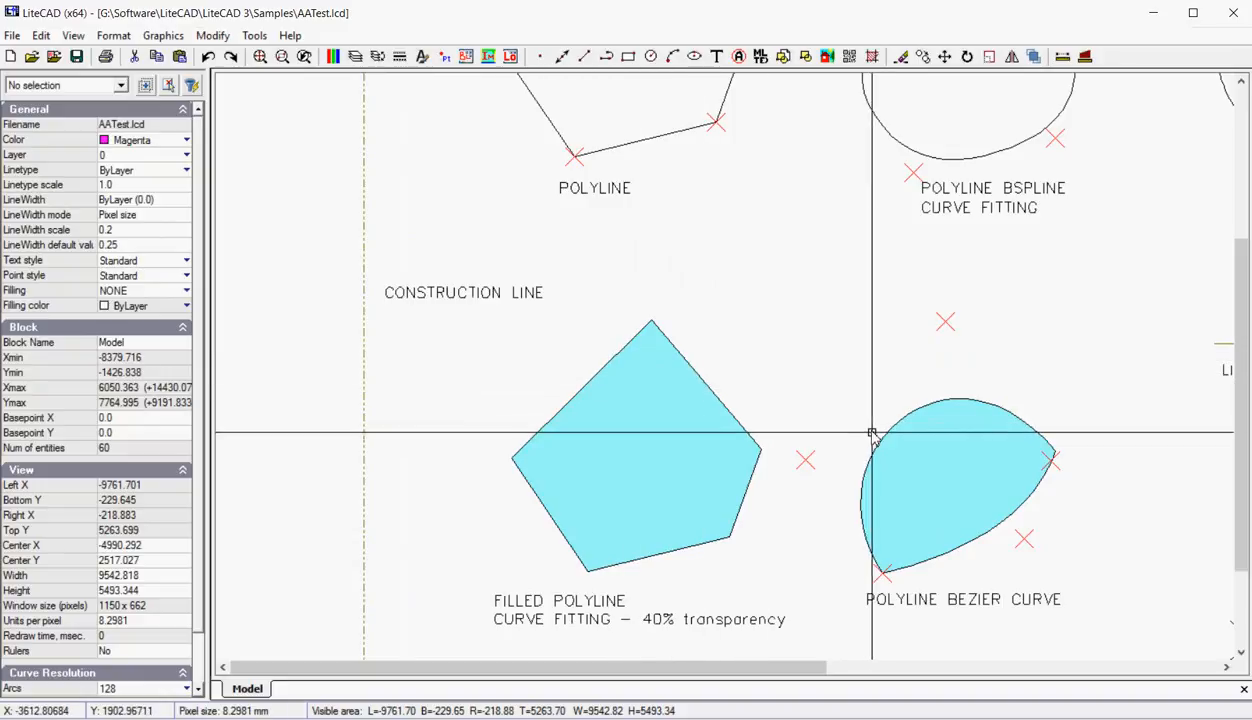
{"action": "left_click", "coordinate": [950, 490]}
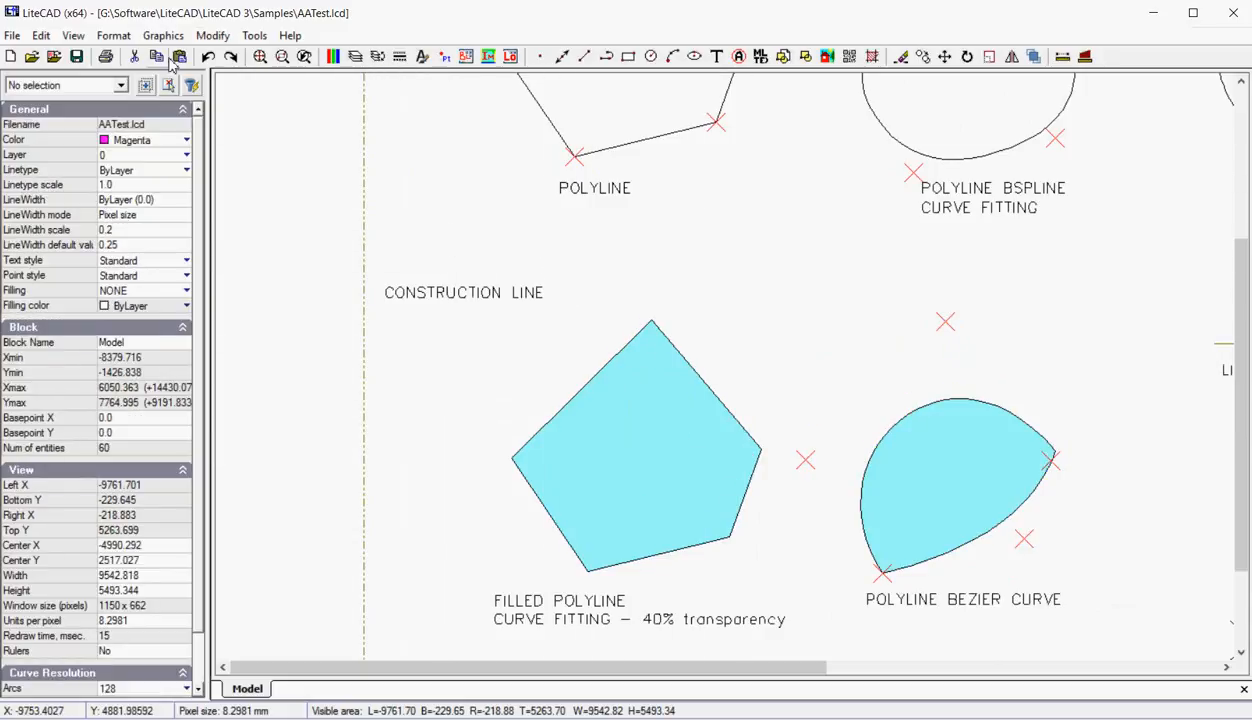
{"action": "left_click", "coordinate": [163, 35]}
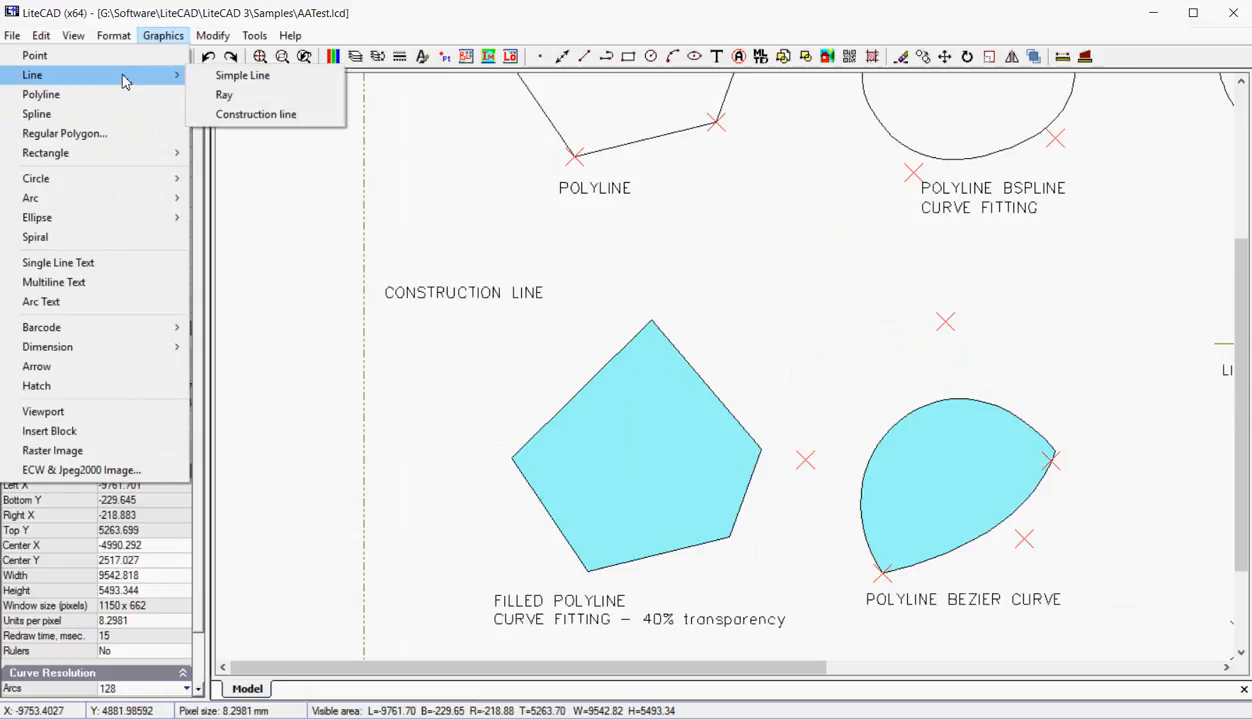
{"action": "mouse_move", "coordinate": [115, 94]}
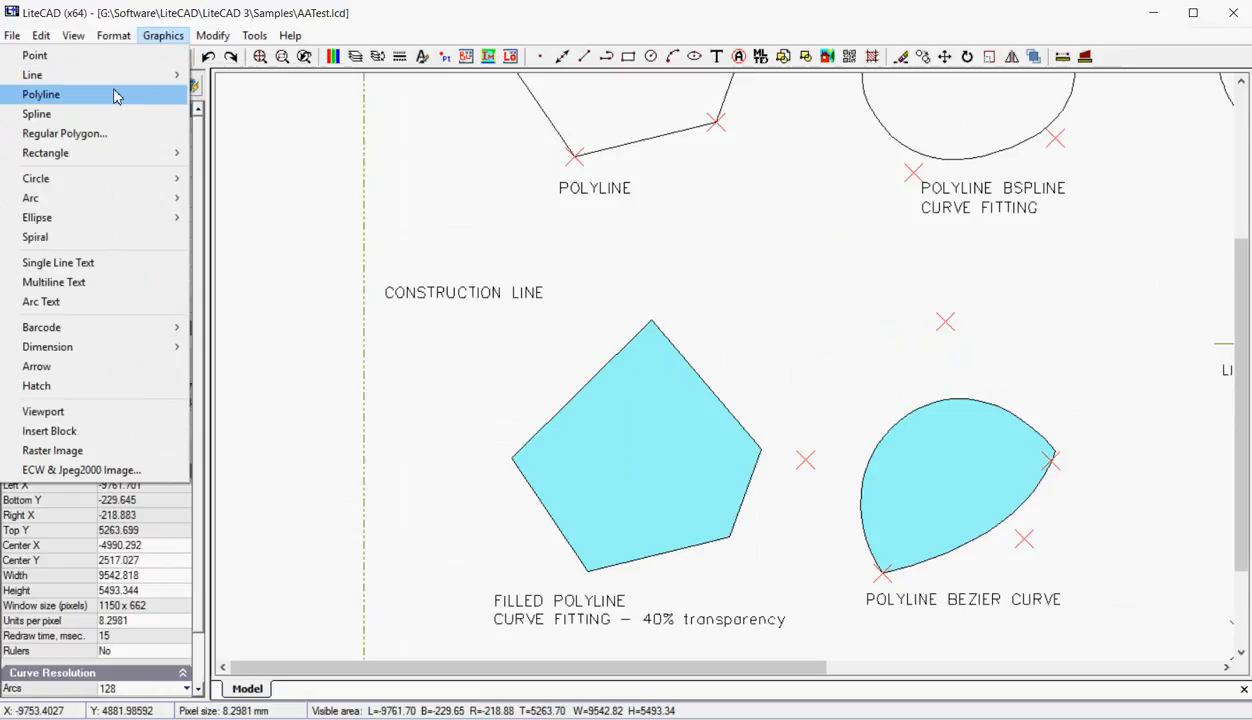
{"action": "mouse_move", "coordinate": [96, 96]}
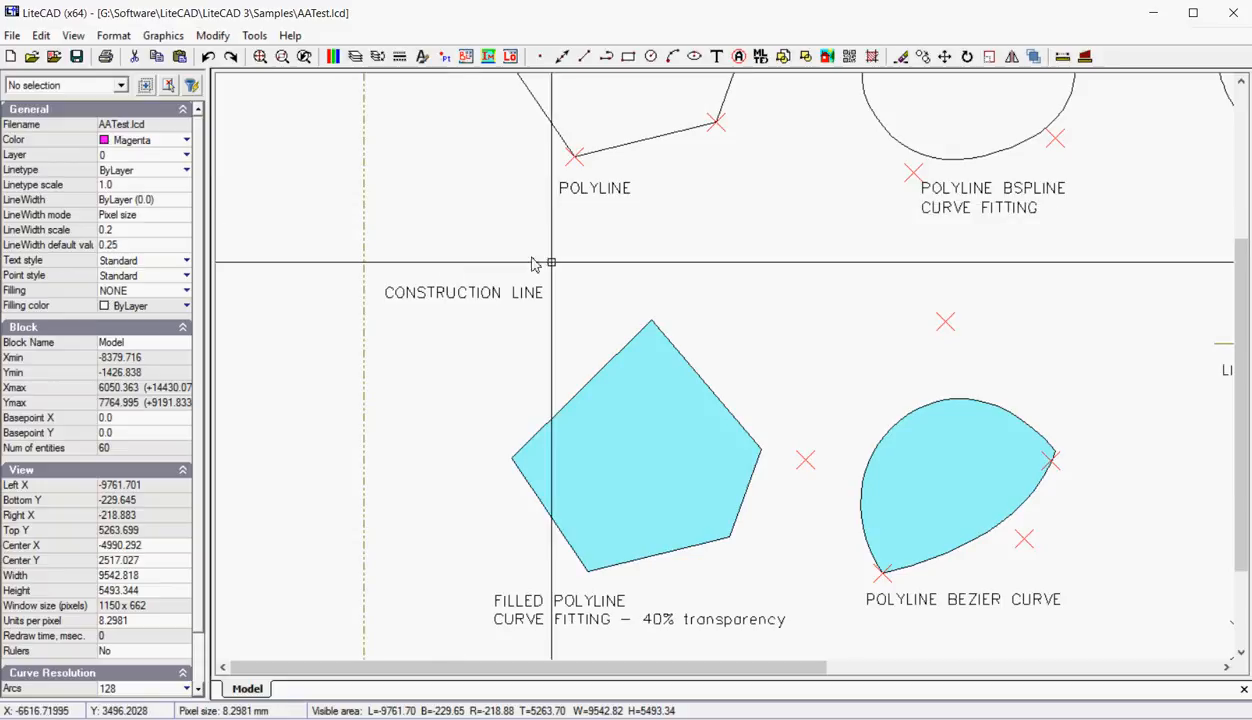
Step: Zoom out with the wheel to show the whole sample drawing
{"action": "scroll", "scroll_direction": "down", "scroll_amount": 3}
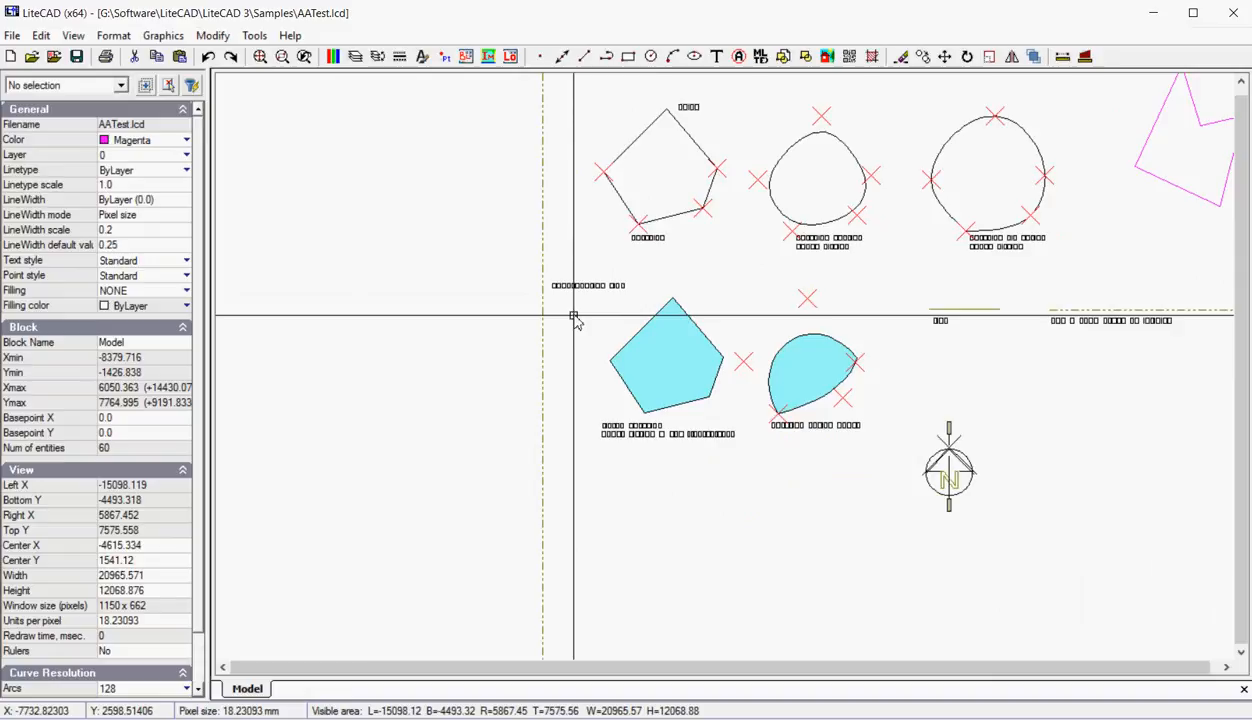
{"action": "mouse_move", "coordinate": [163, 584]}
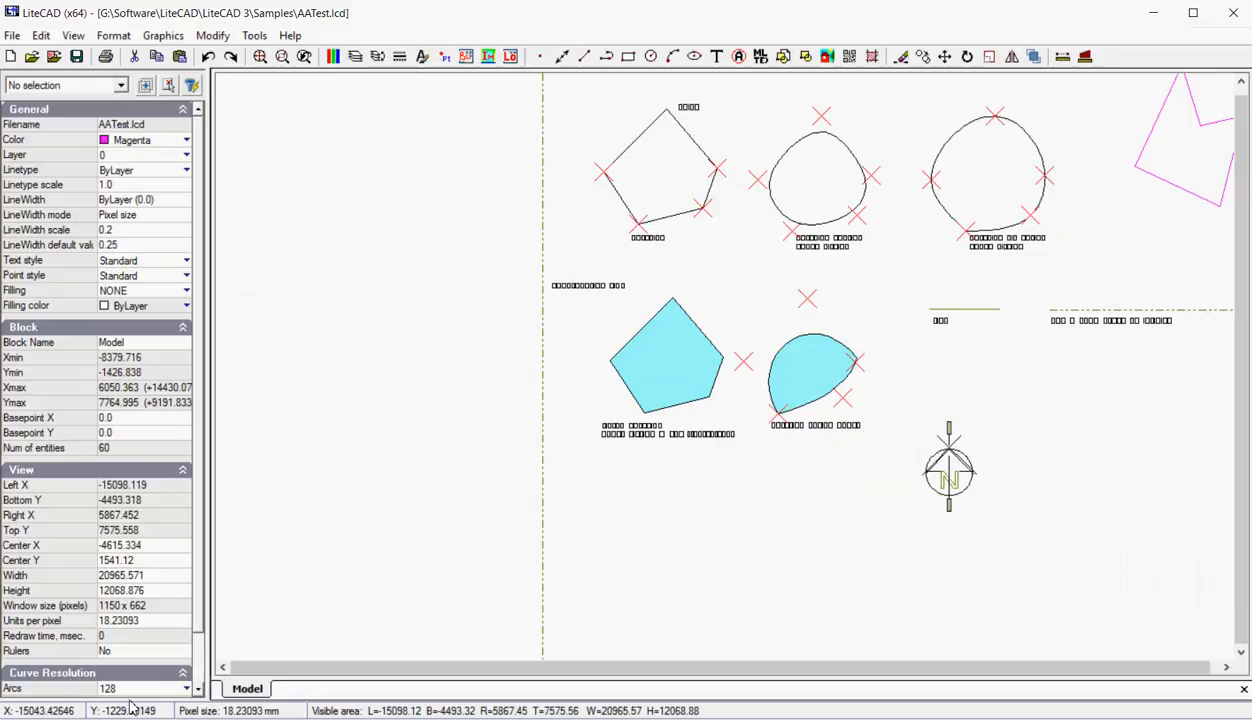
{"action": "mouse_move", "coordinate": [486, 455]}
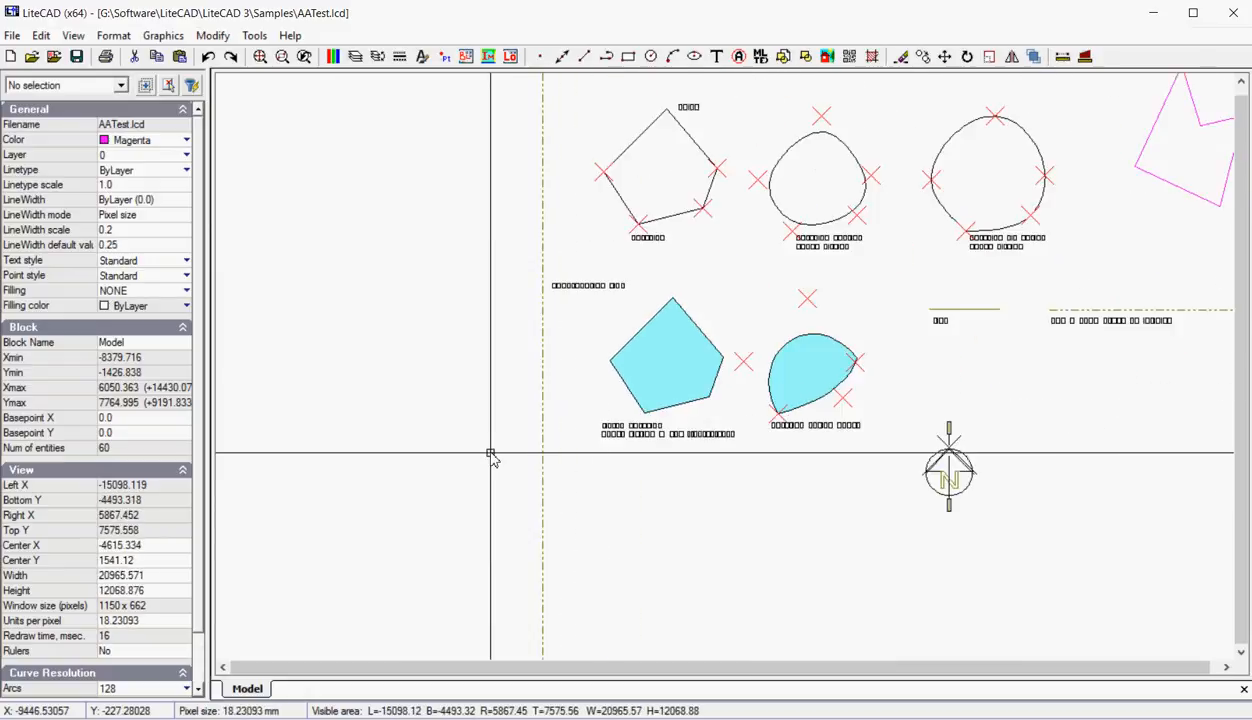
{"action": "mouse_move", "coordinate": [639, 528]}
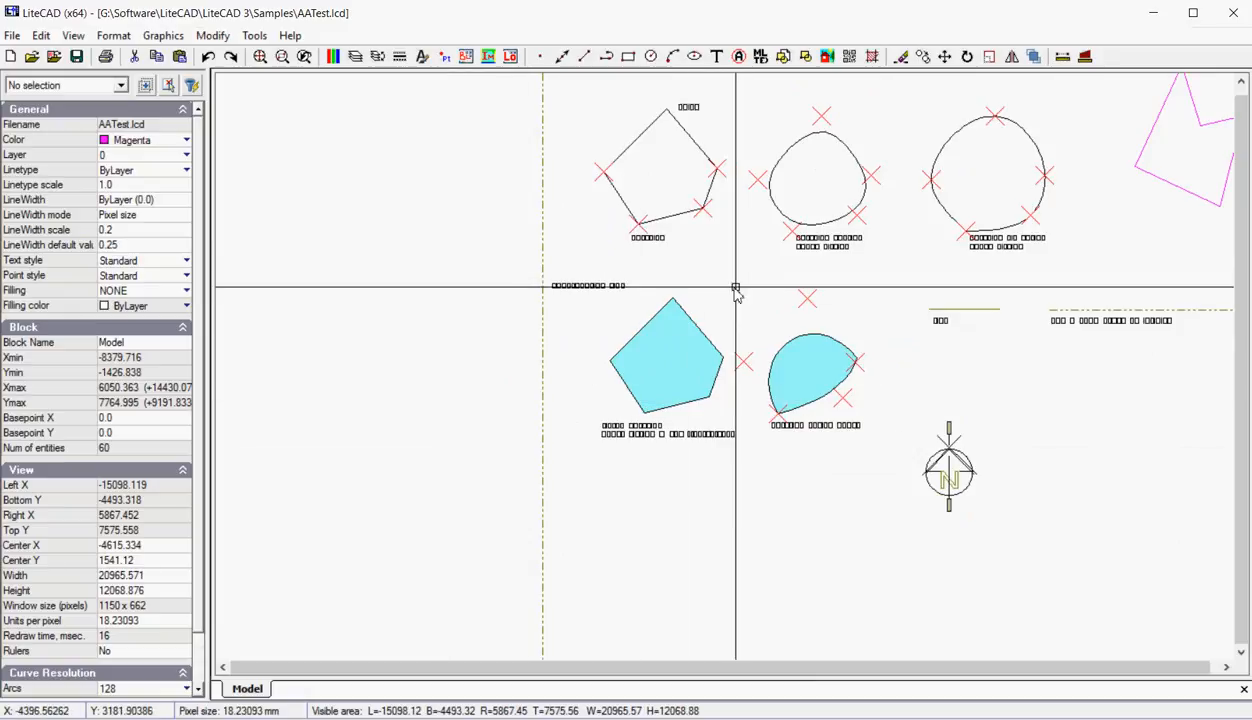
Step: Pan the view so the samples and the full magenta polyline are centred
{"action": "left_click_drag", "start_coordinate": [735, 290], "coordinate": [470, 345]}
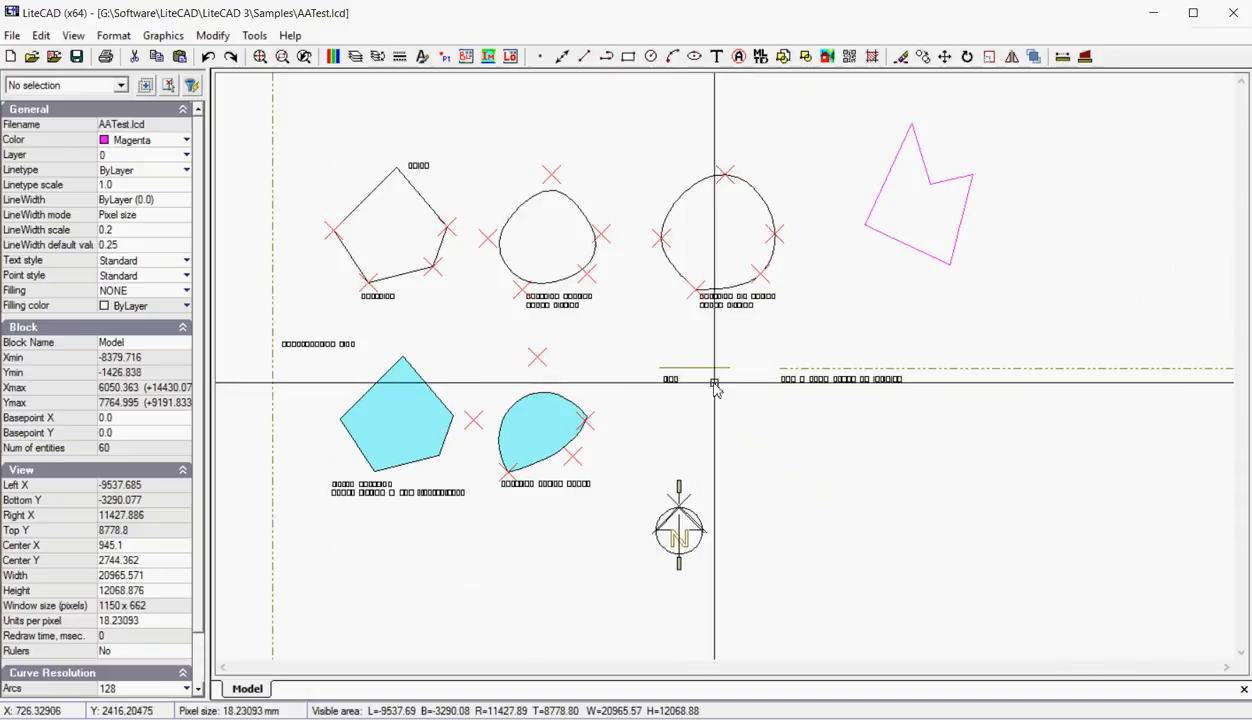
{"action": "mouse_move", "coordinate": [733, 383]}
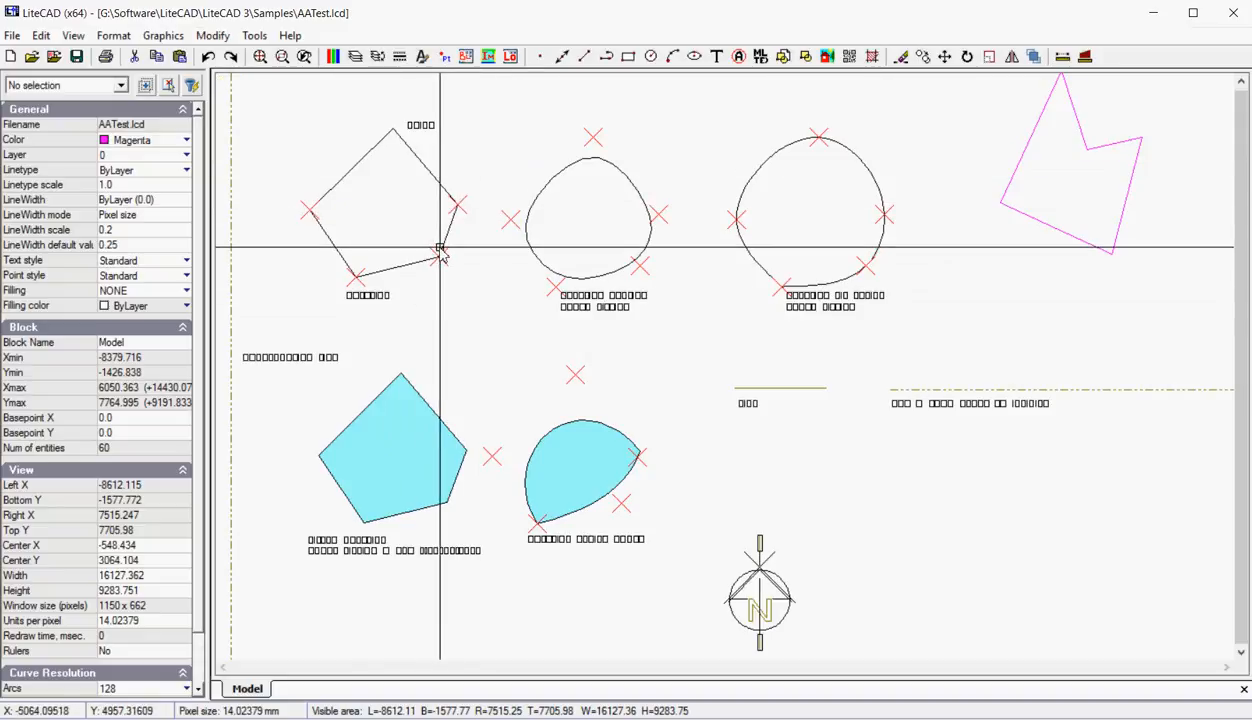
Step: Select the unfilled top-left pentagon polyline to show its closed-polyline properties, length and area
{"action": "left_click", "coordinate": [439, 254]}
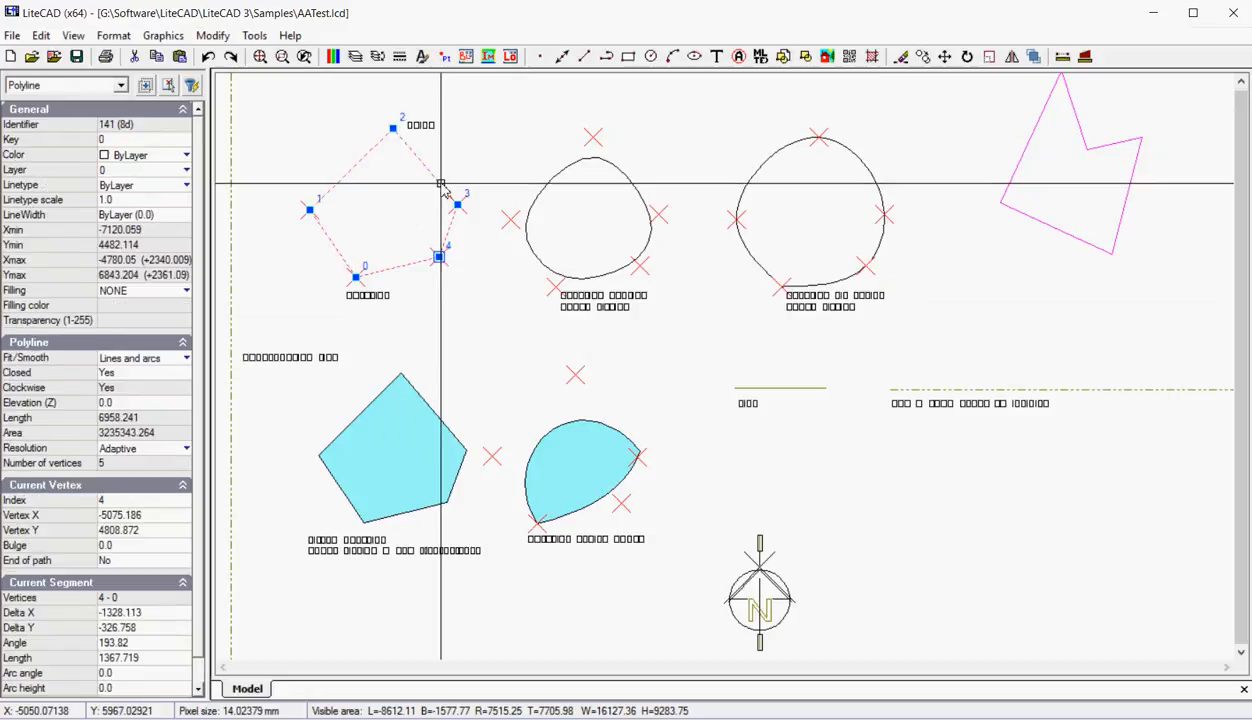
{"action": "mouse_move", "coordinate": [181, 482]}
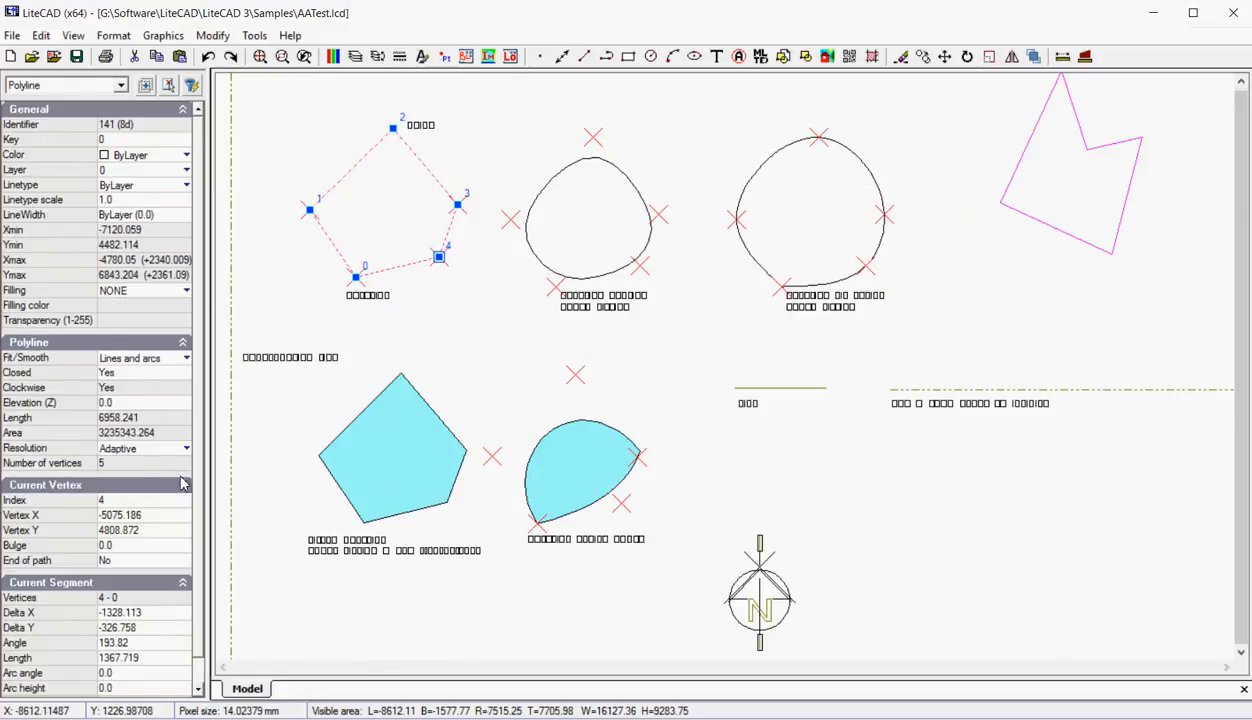
{"action": "mouse_move", "coordinate": [120, 448]}
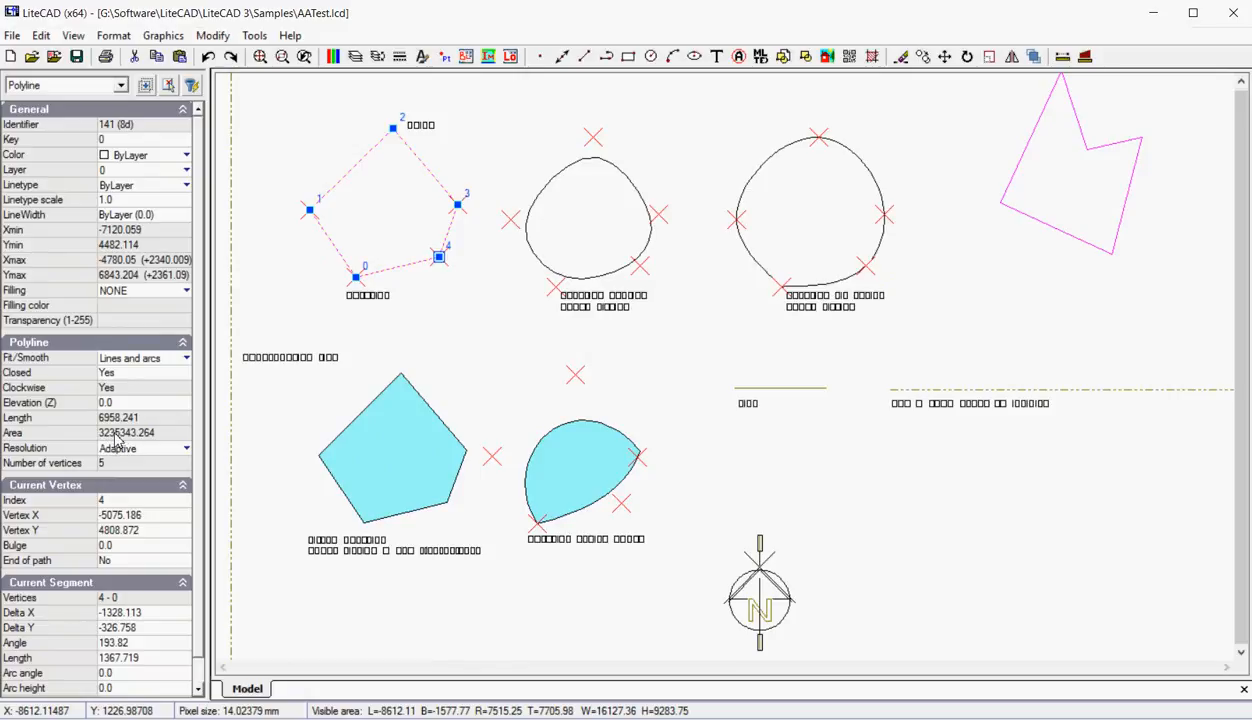
{"action": "mouse_move", "coordinate": [384, 225]}
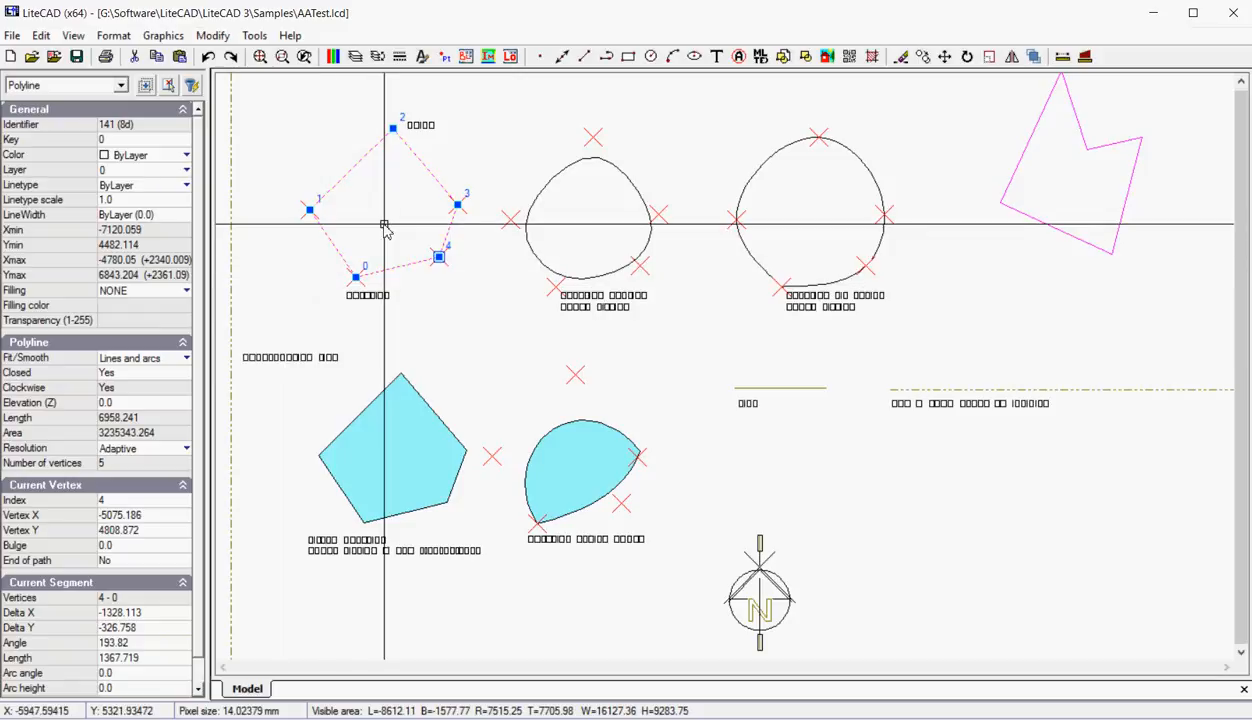